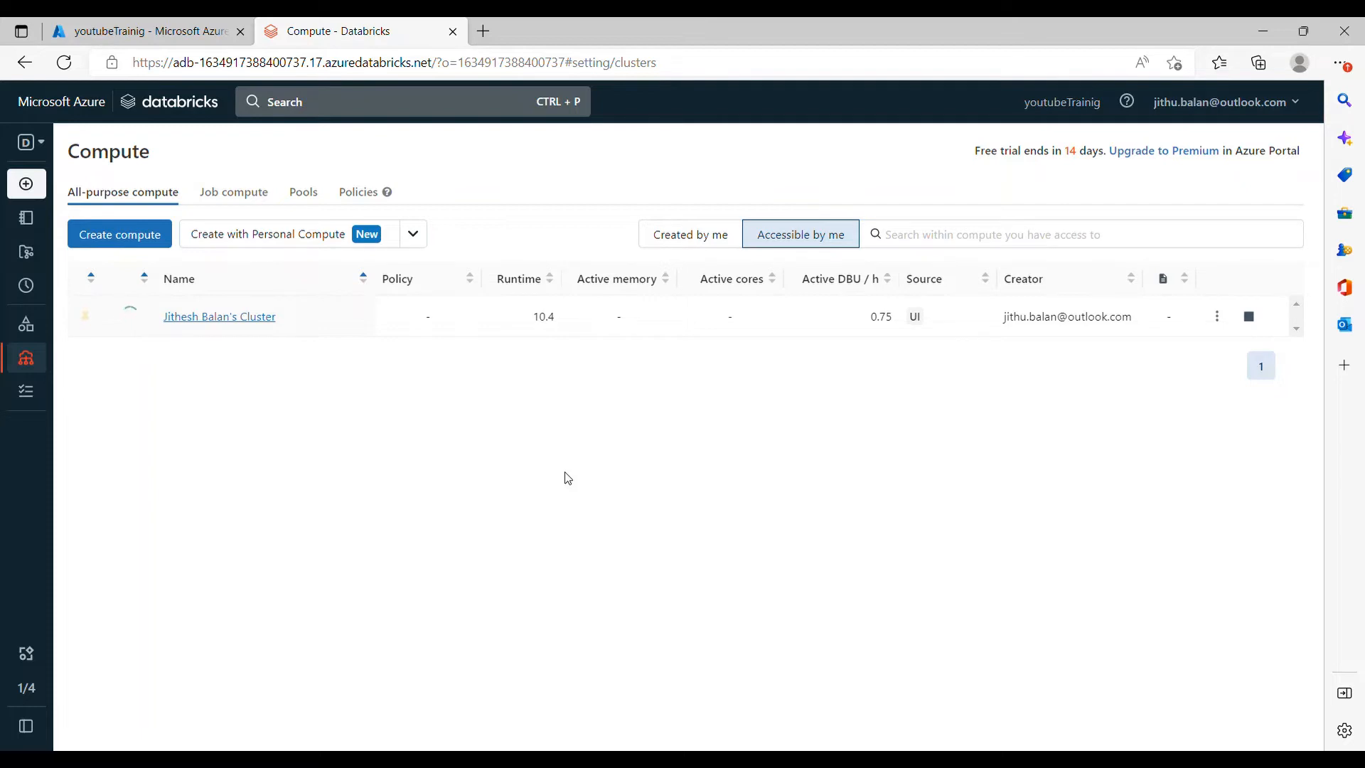
mouse_move(397, 588)
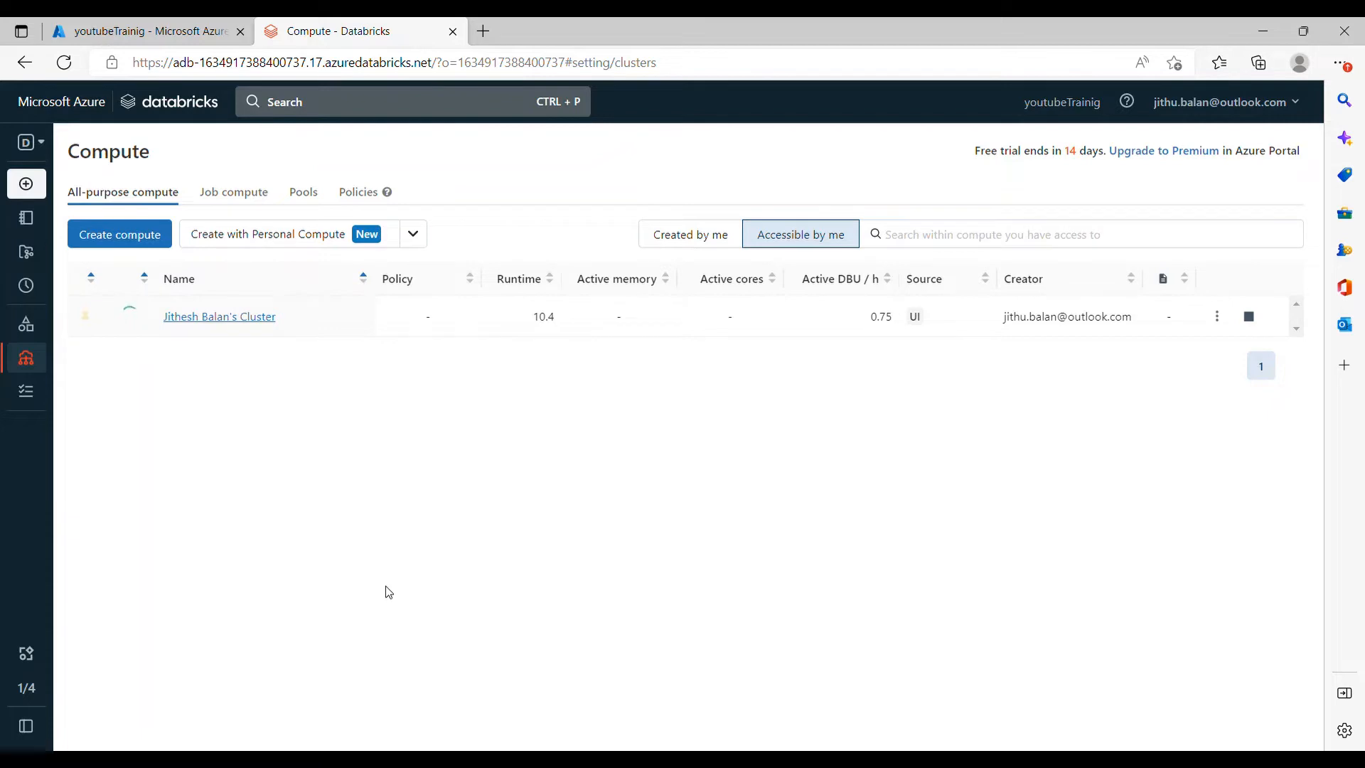
mouse_move(294, 609)
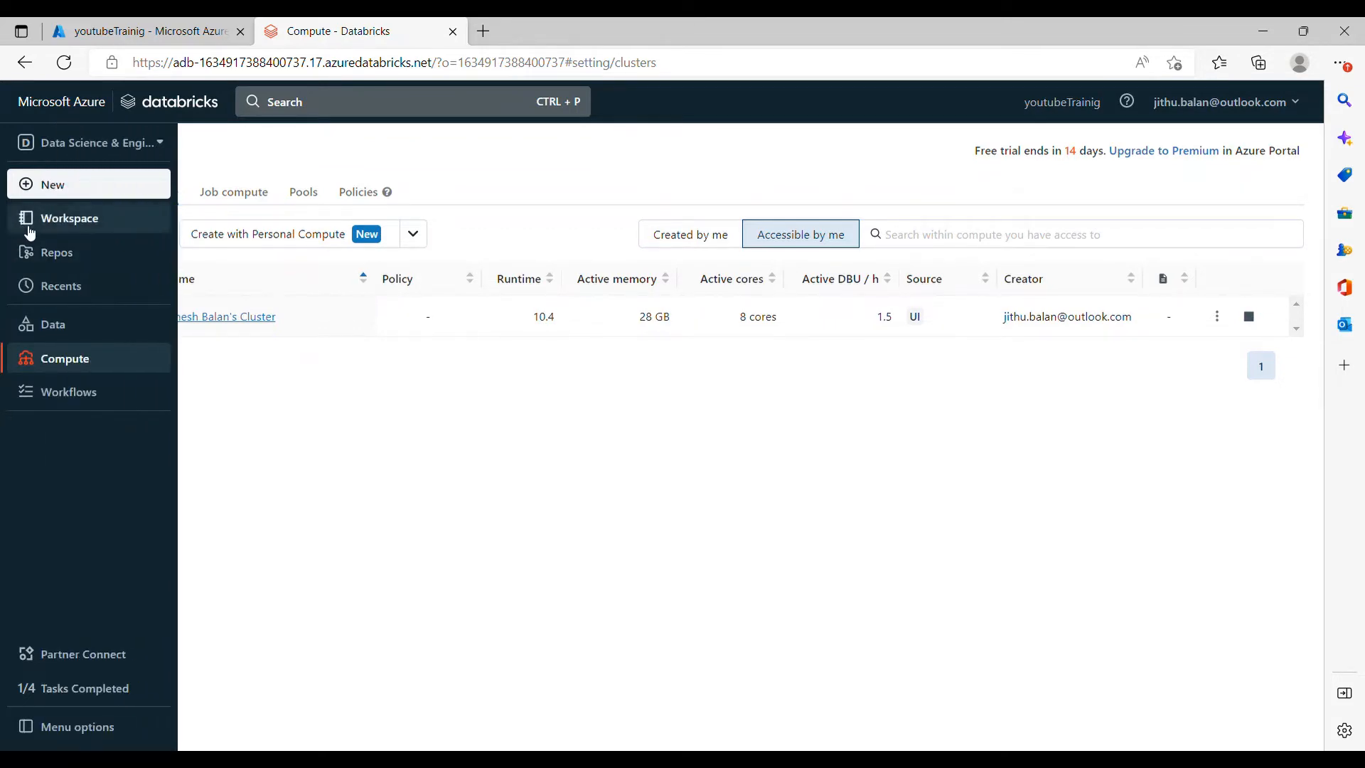
Open the PDFrametoDatabricksFrame notebook from the Workspace browser
left_click(69, 218)
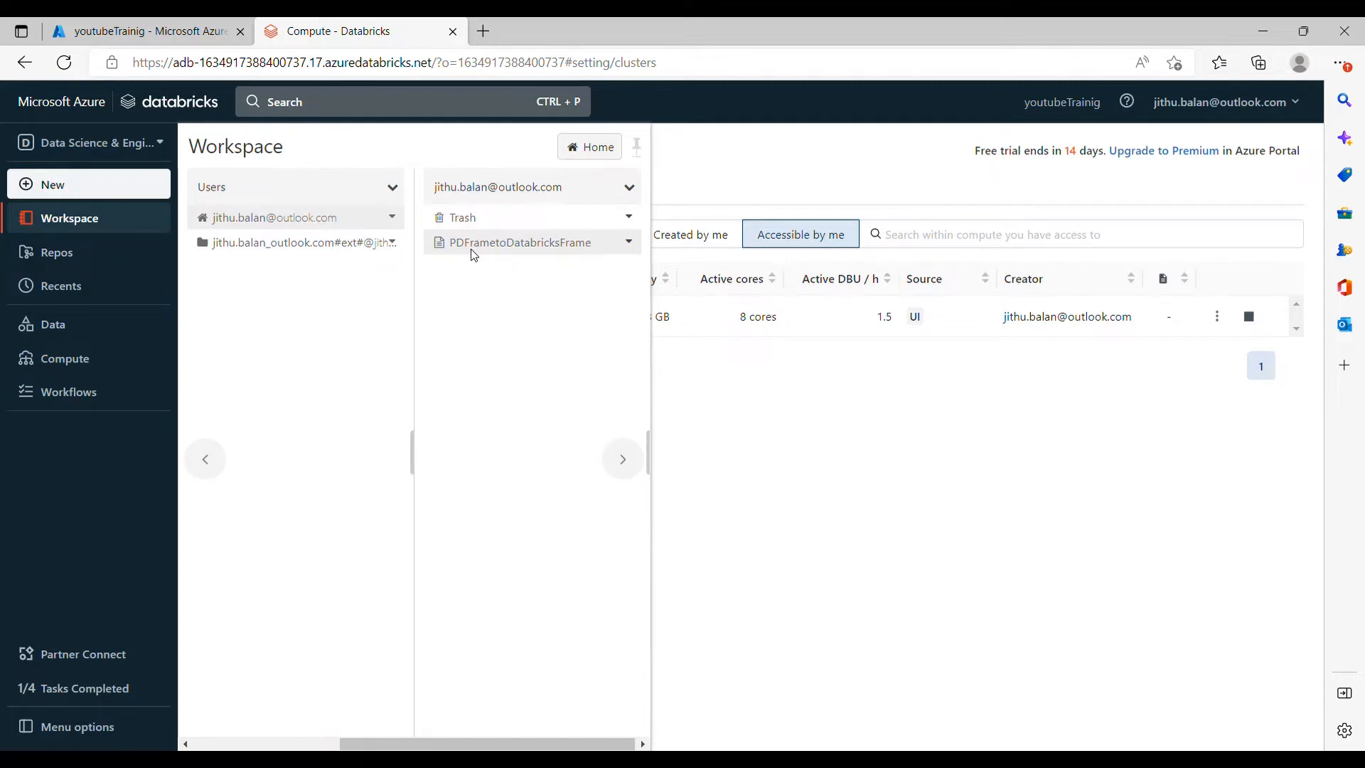
left_click(520, 242)
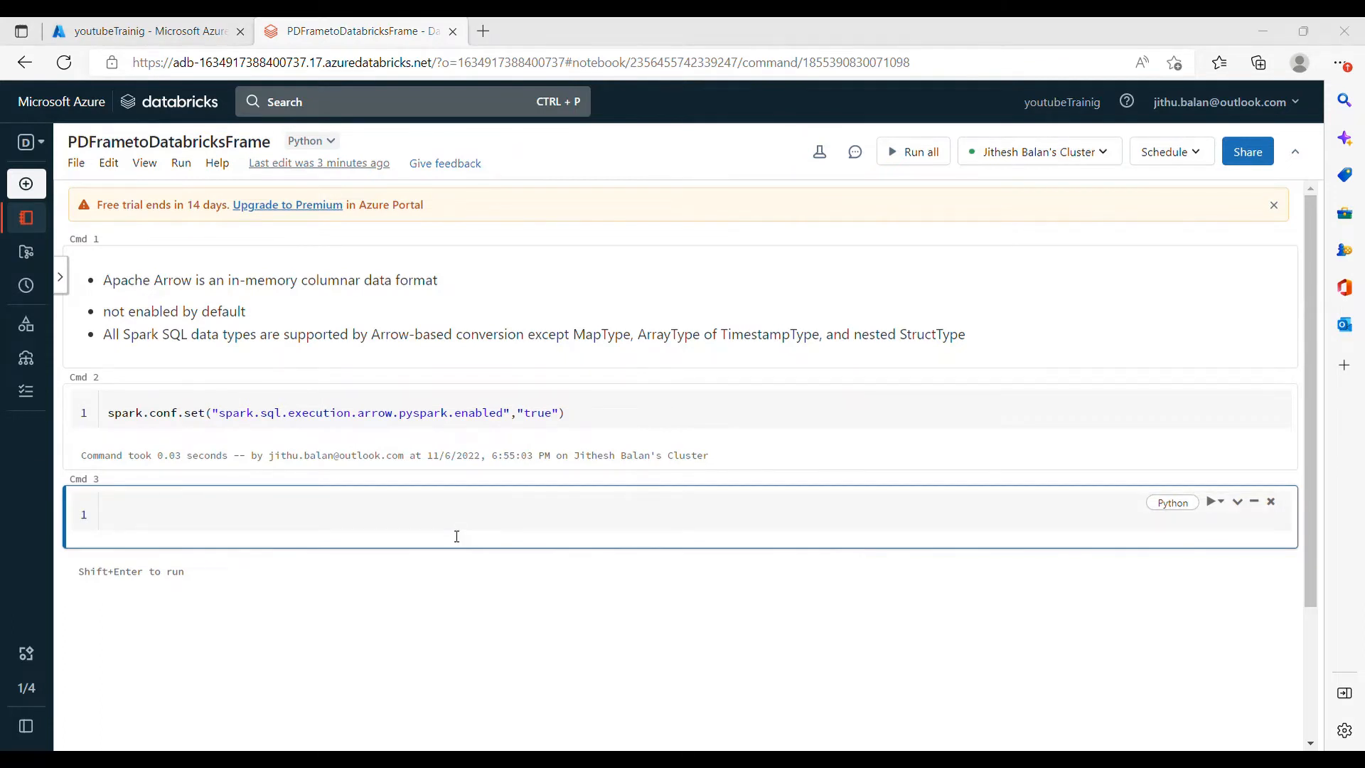
Enter data = ["Virginia","Georgia","Newyork","Texas"] in Cmd 3 and run it
type("data = []")
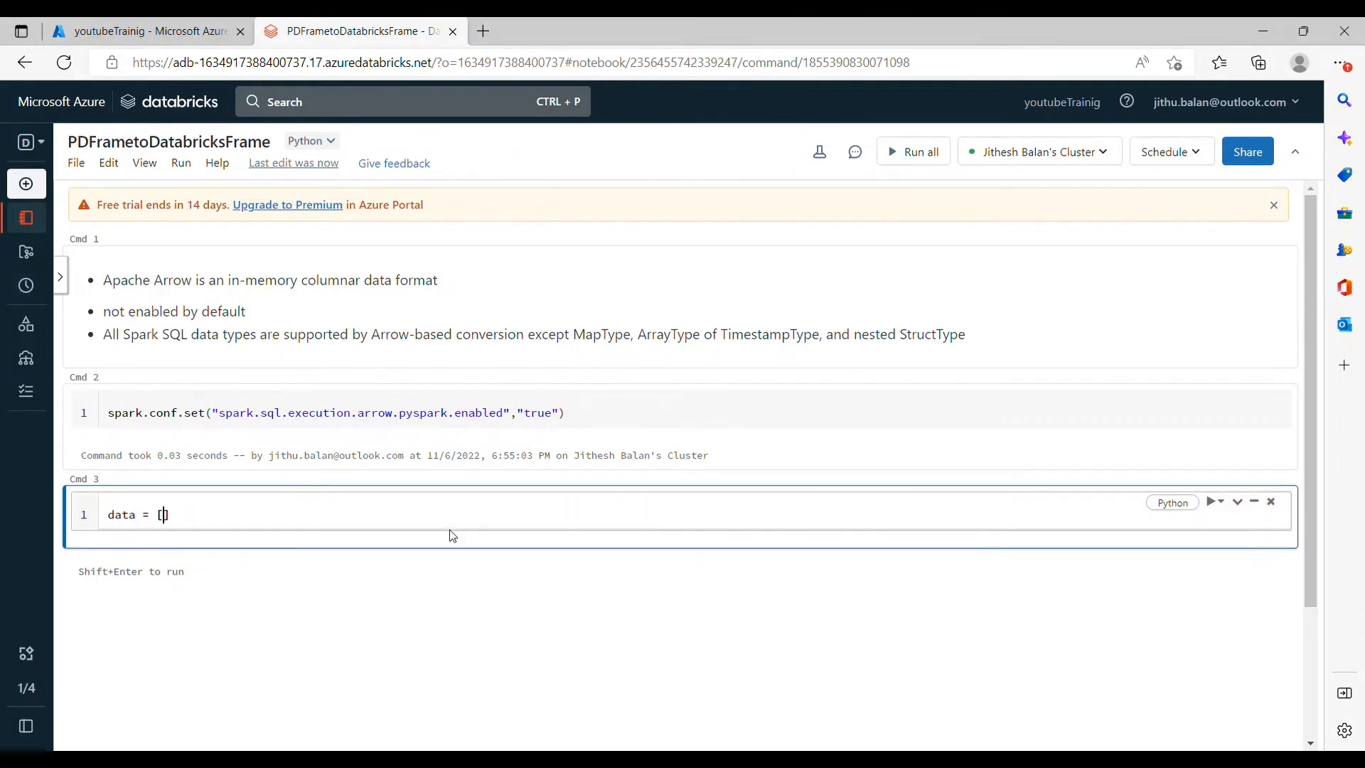
type("\"")
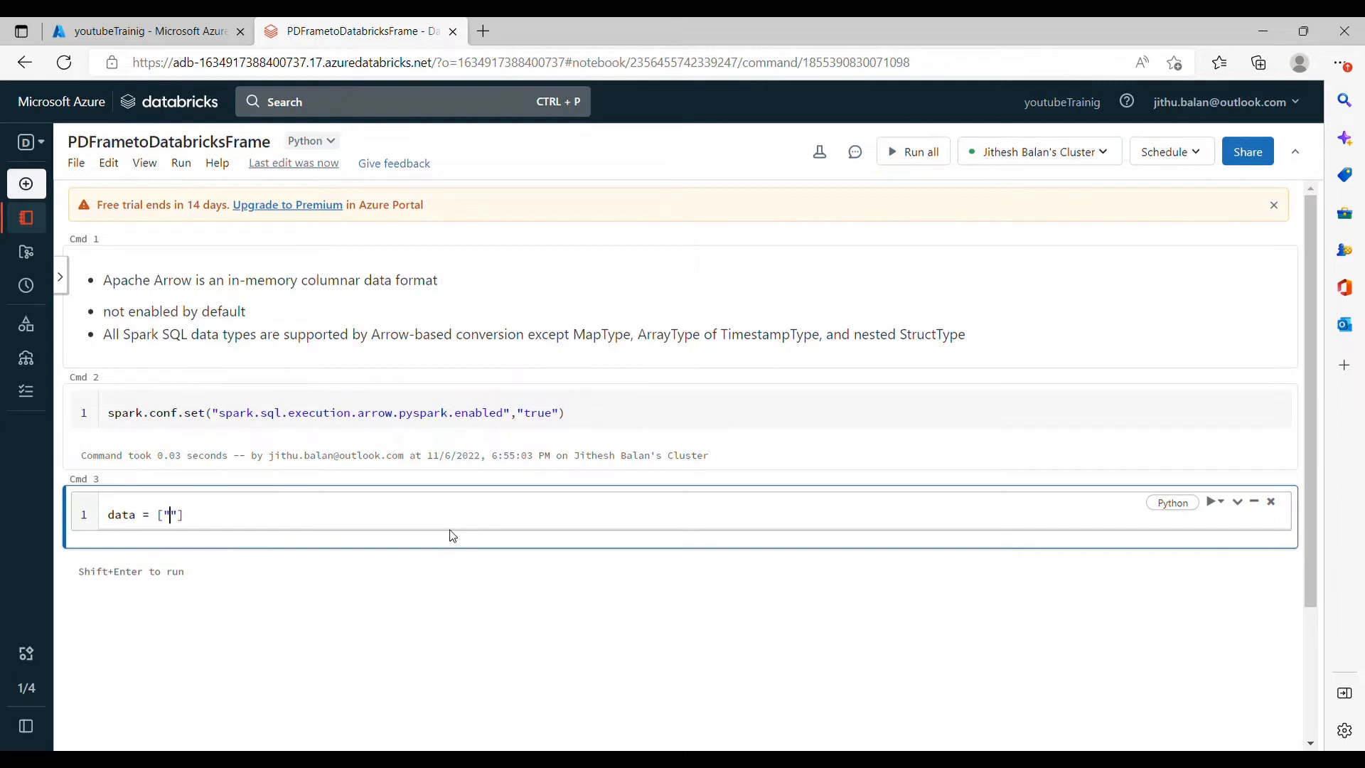
type("Virginia")
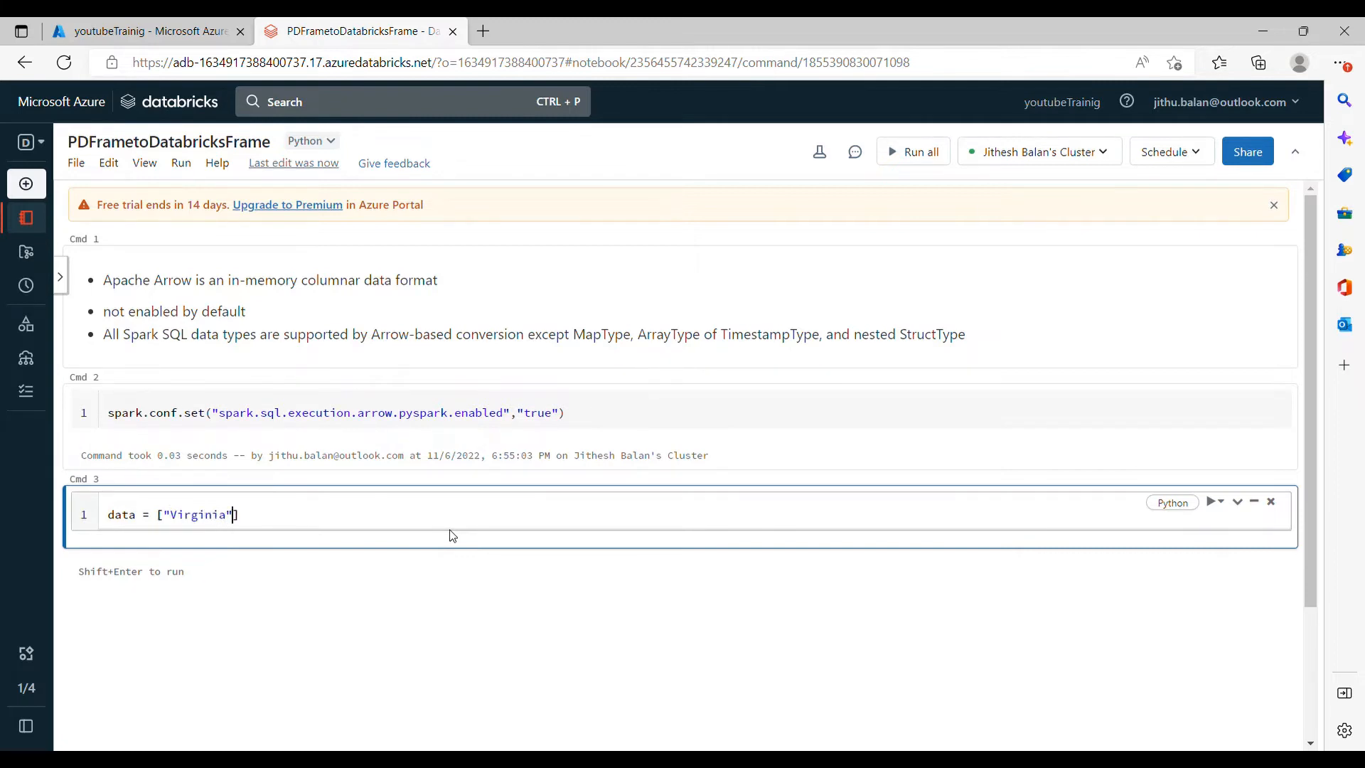
type(",\"\"")
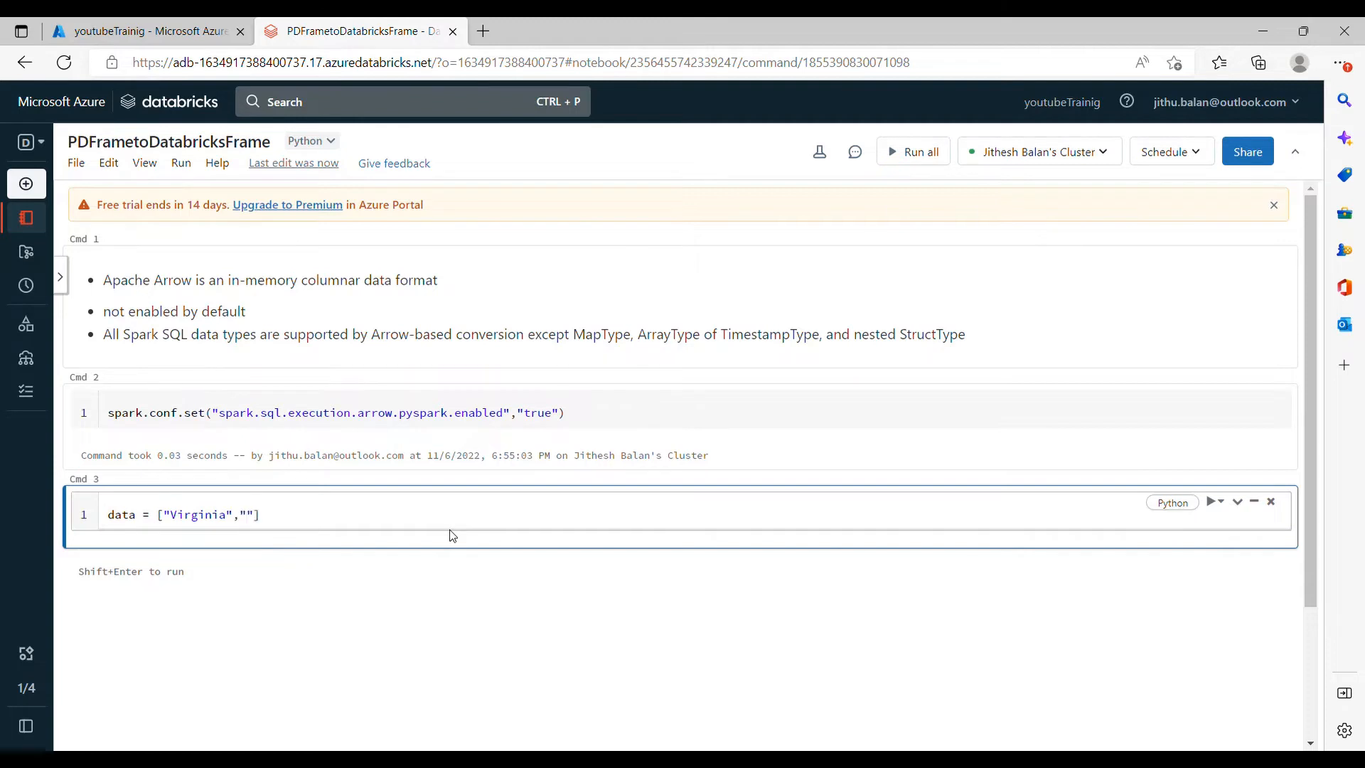
type("Georgia")
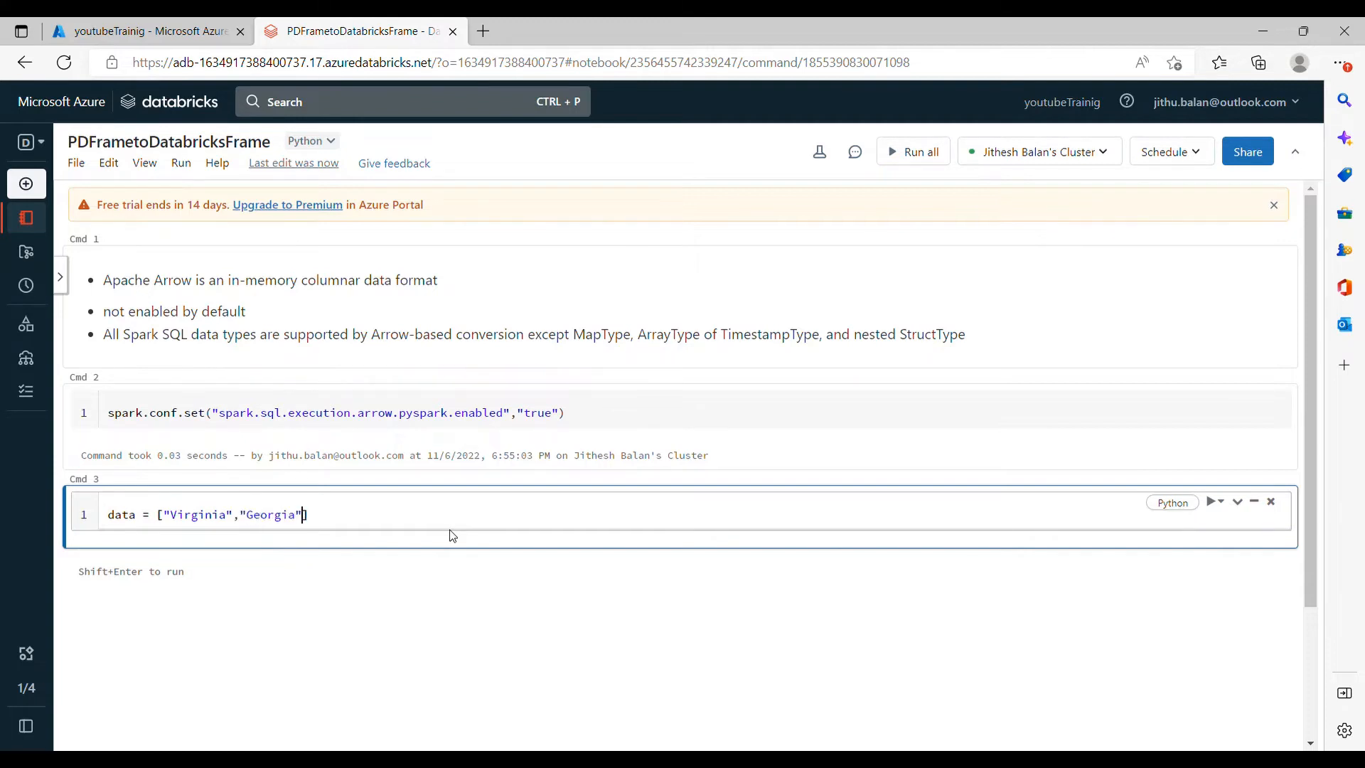
type(",\"\"")
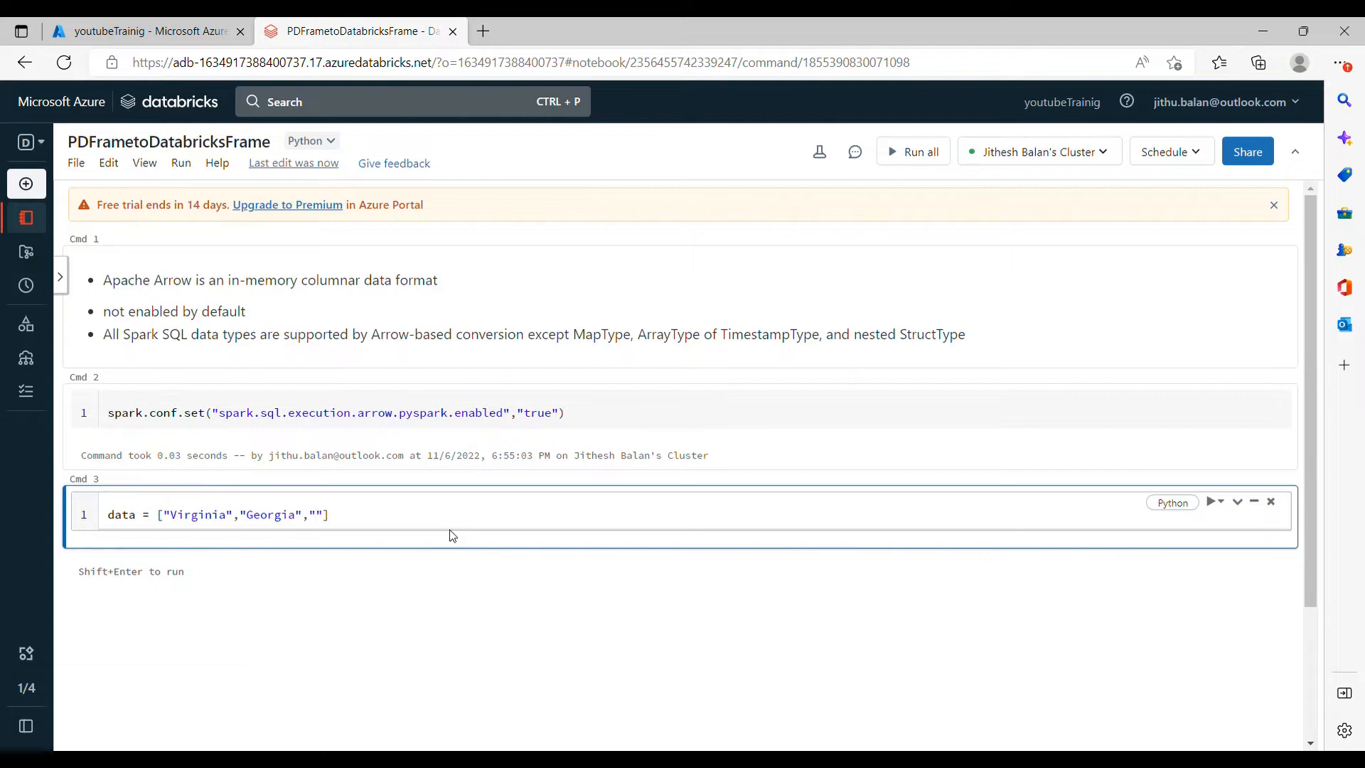
type("Newyork")
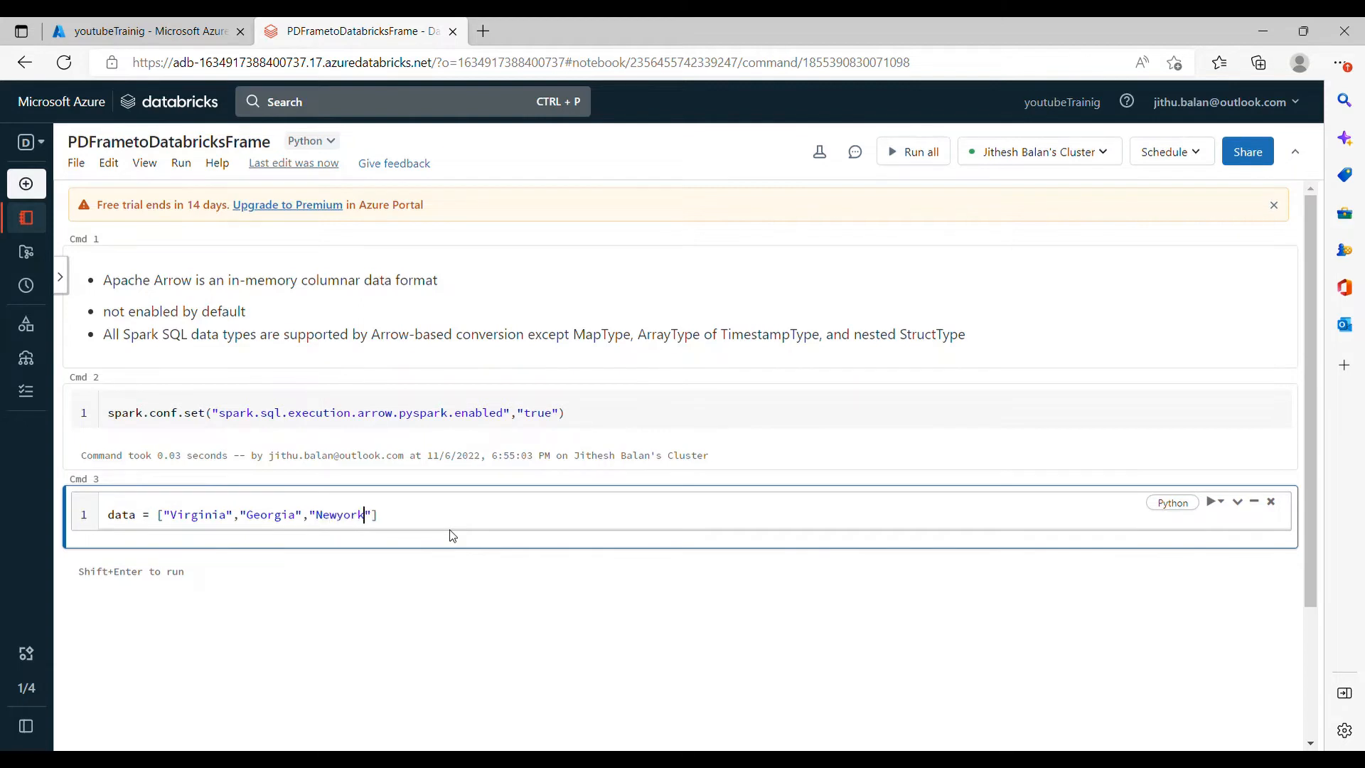
type("0")
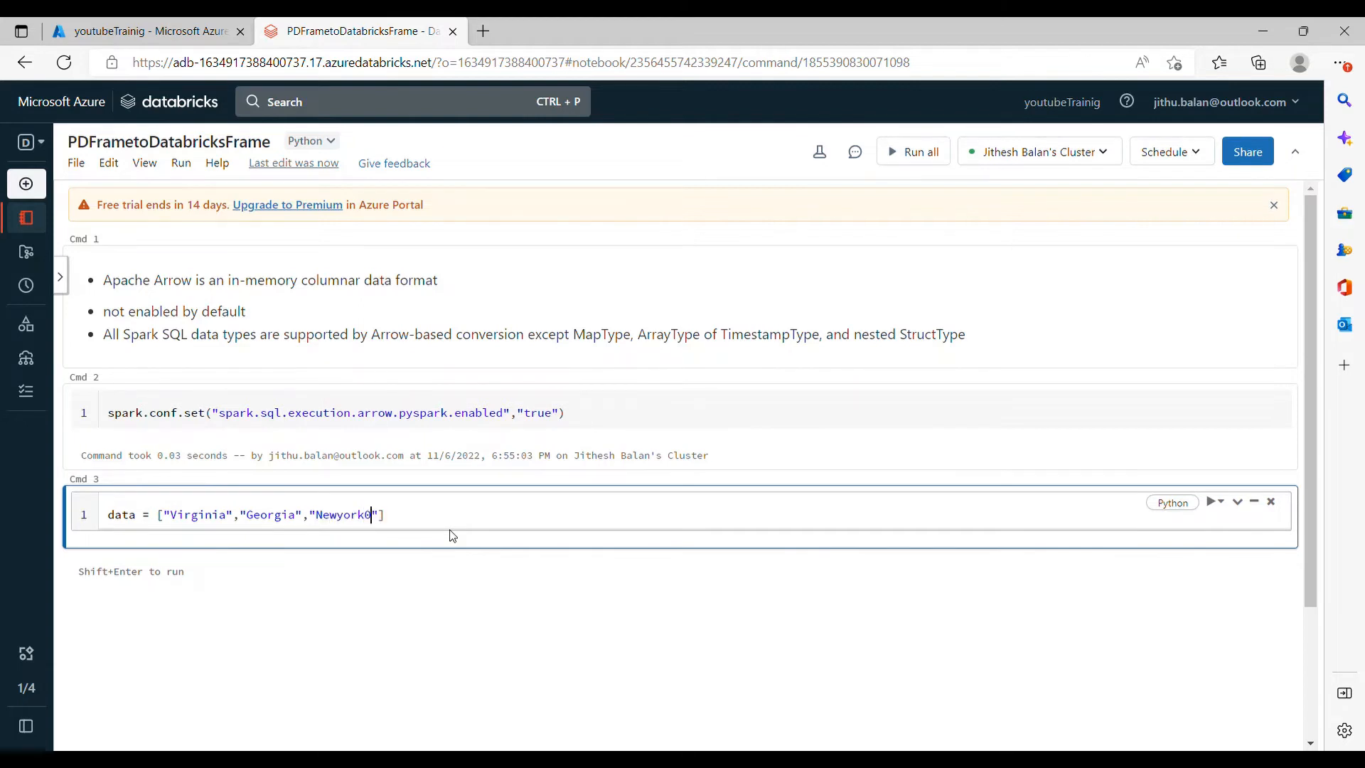
key("Backspace")
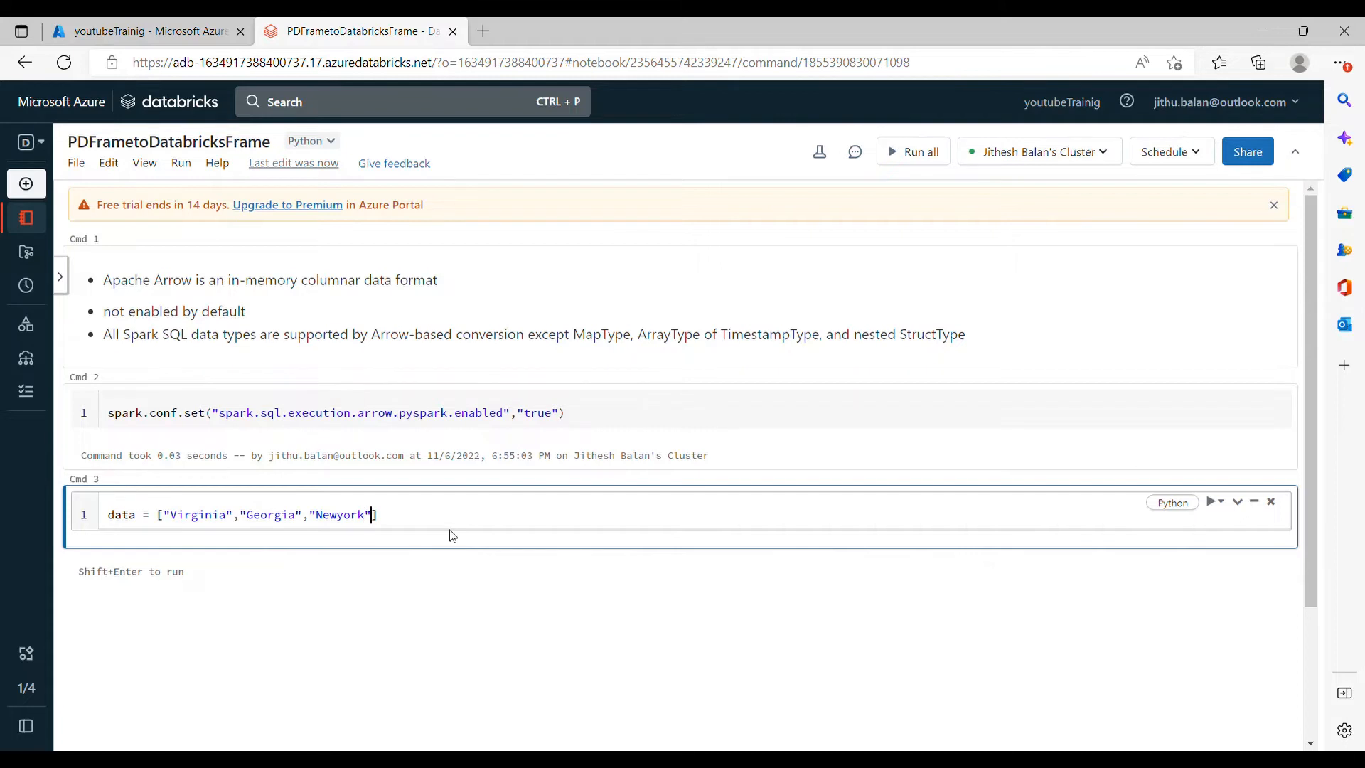
type(",\"Texas\"")
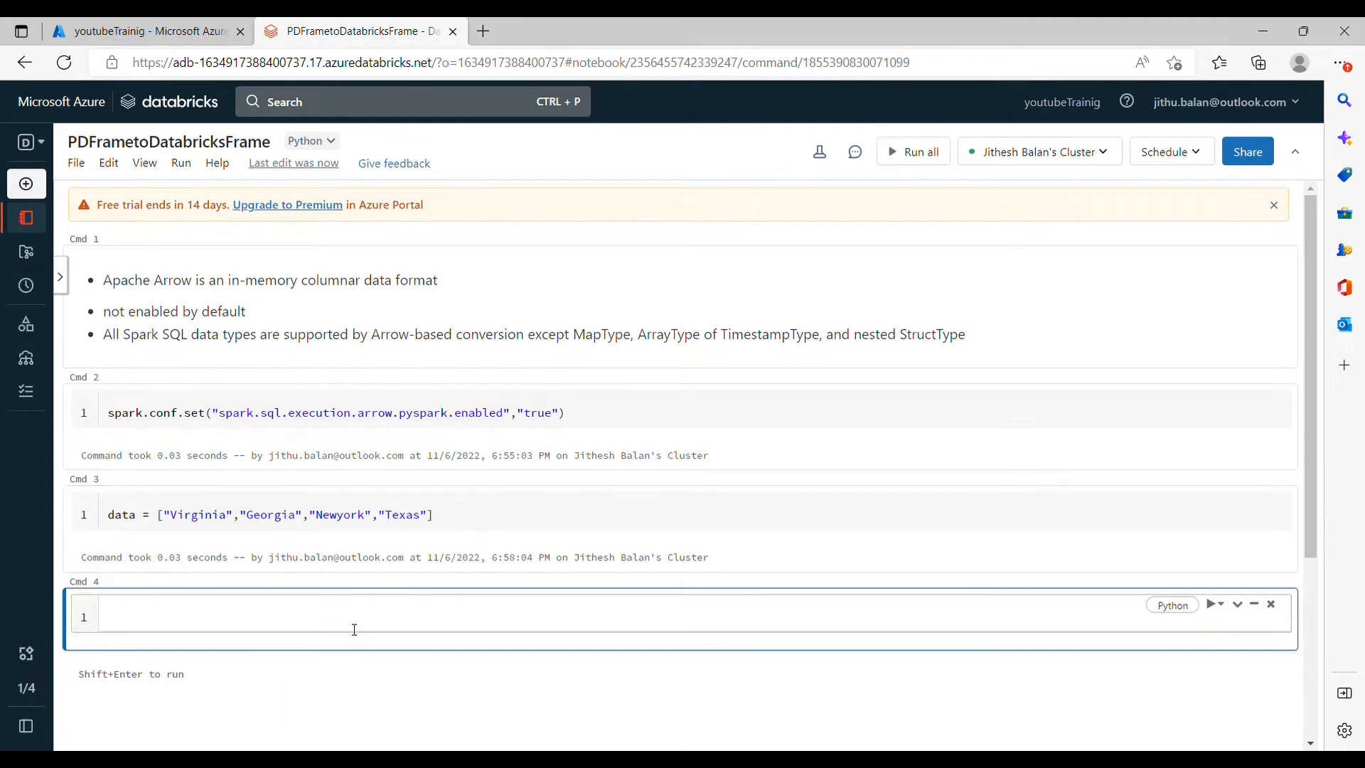
Run type(data) in Cmd 4, confirming data is a list
type("type(data)")
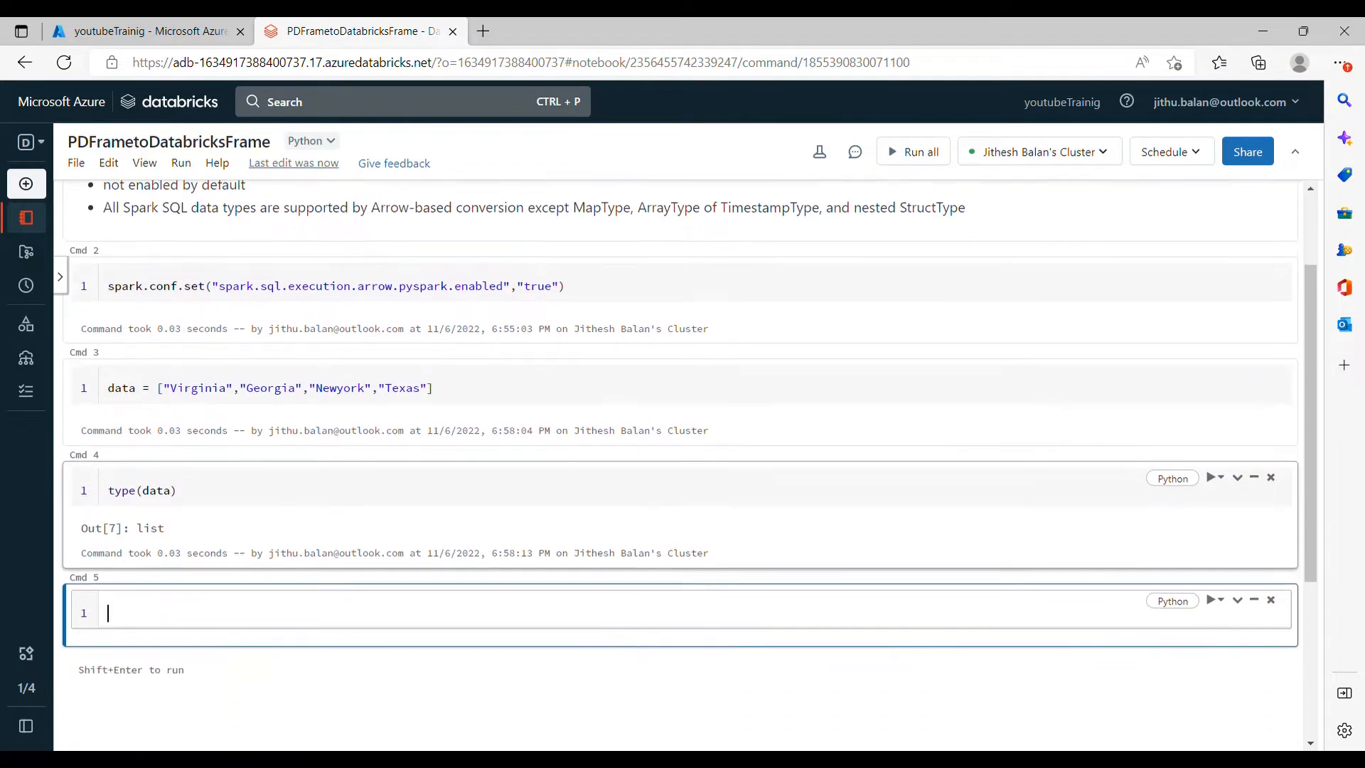
scroll("down", 3)
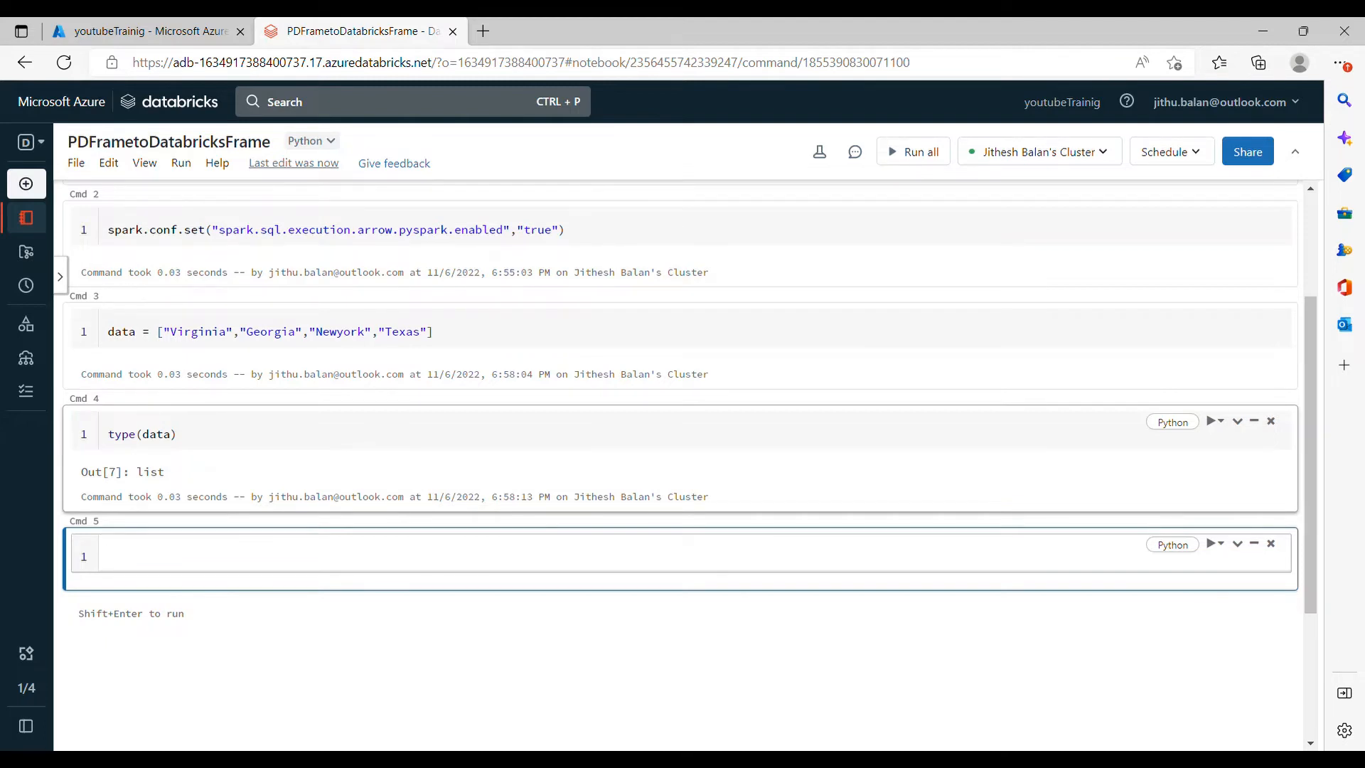
Import pandas as pd and create pddf = pd.DataFrame(data) showing the four states
type("import")
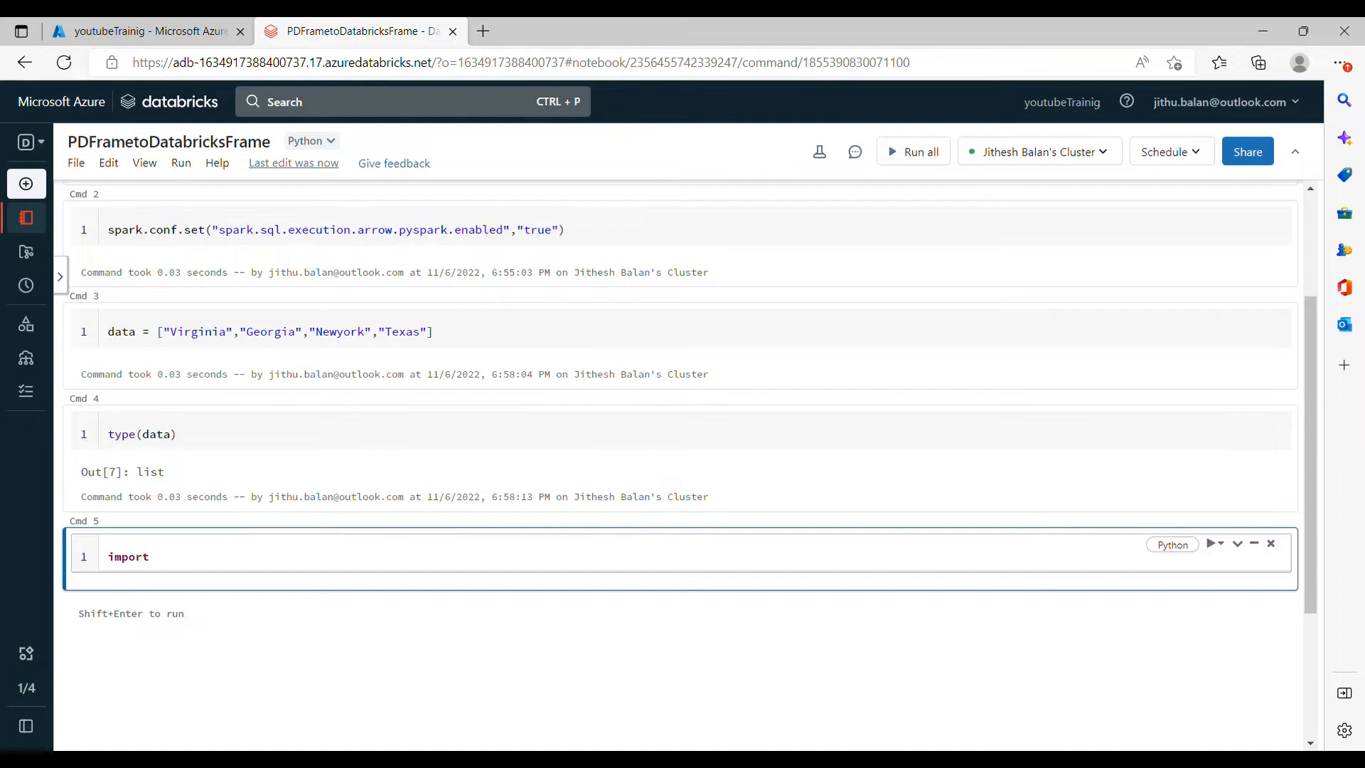
type("pandas as pd")
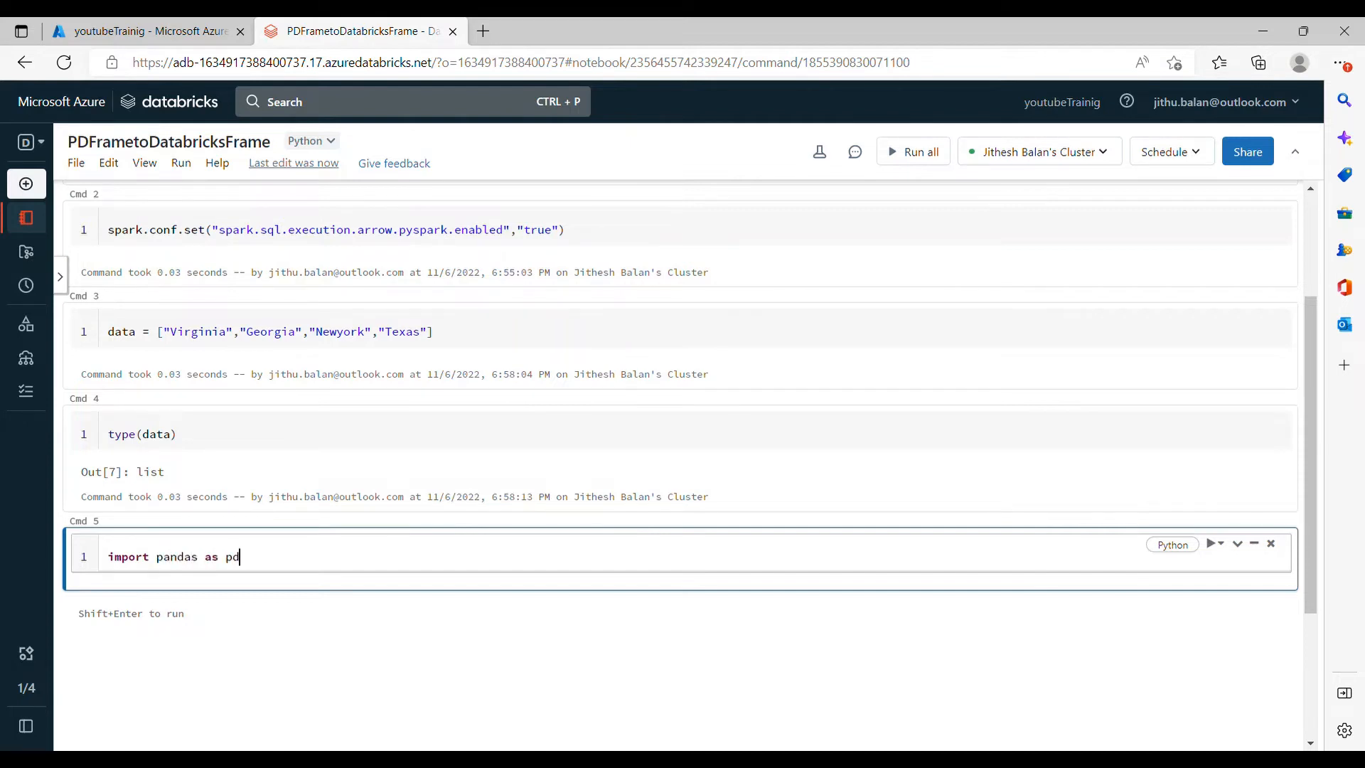
key("Enter")
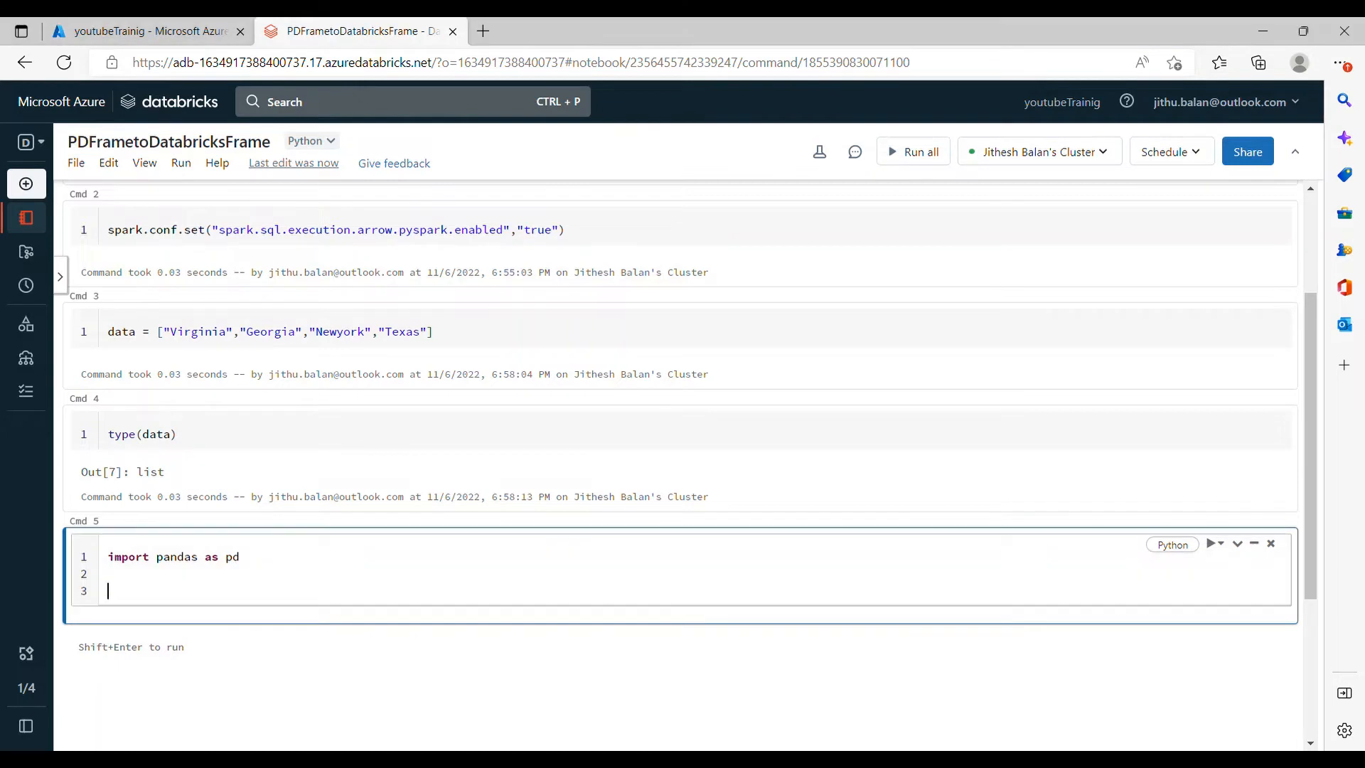
type("pddf =")
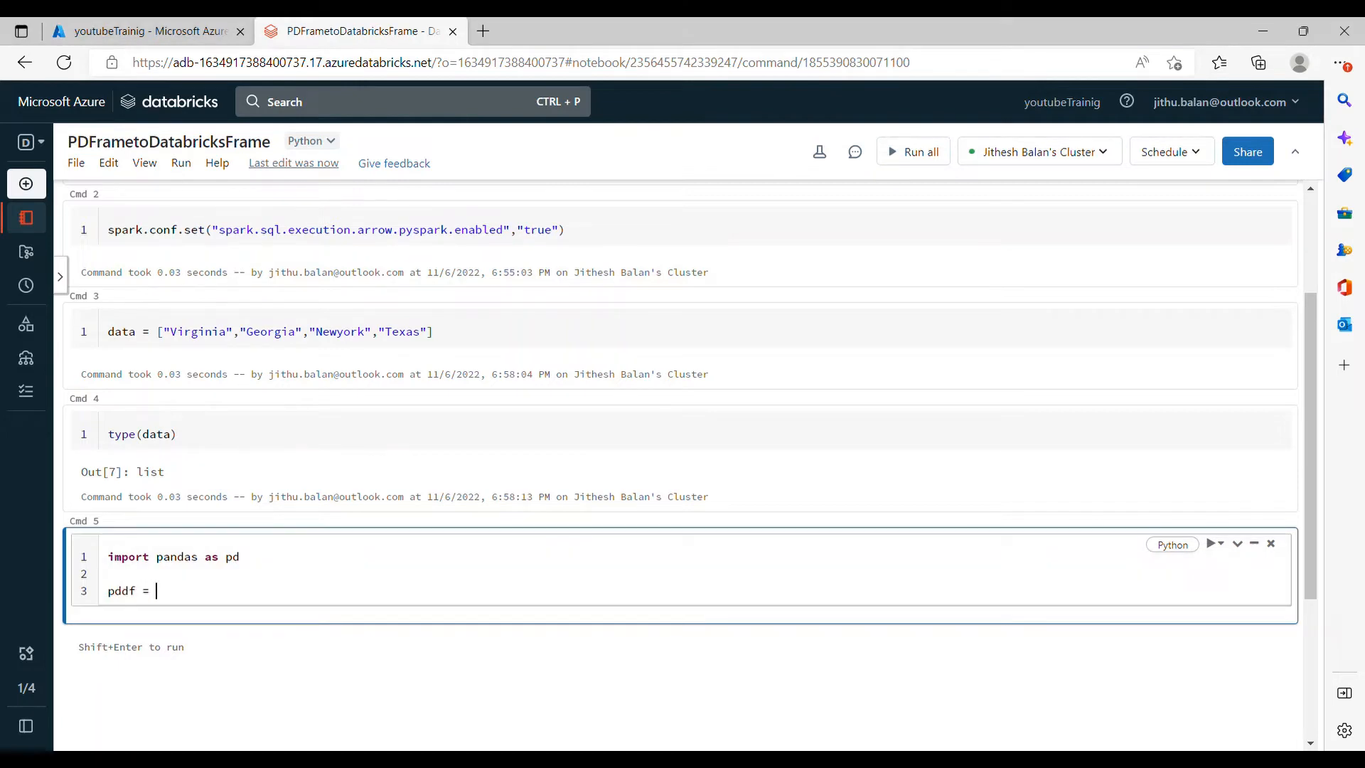
type("data")
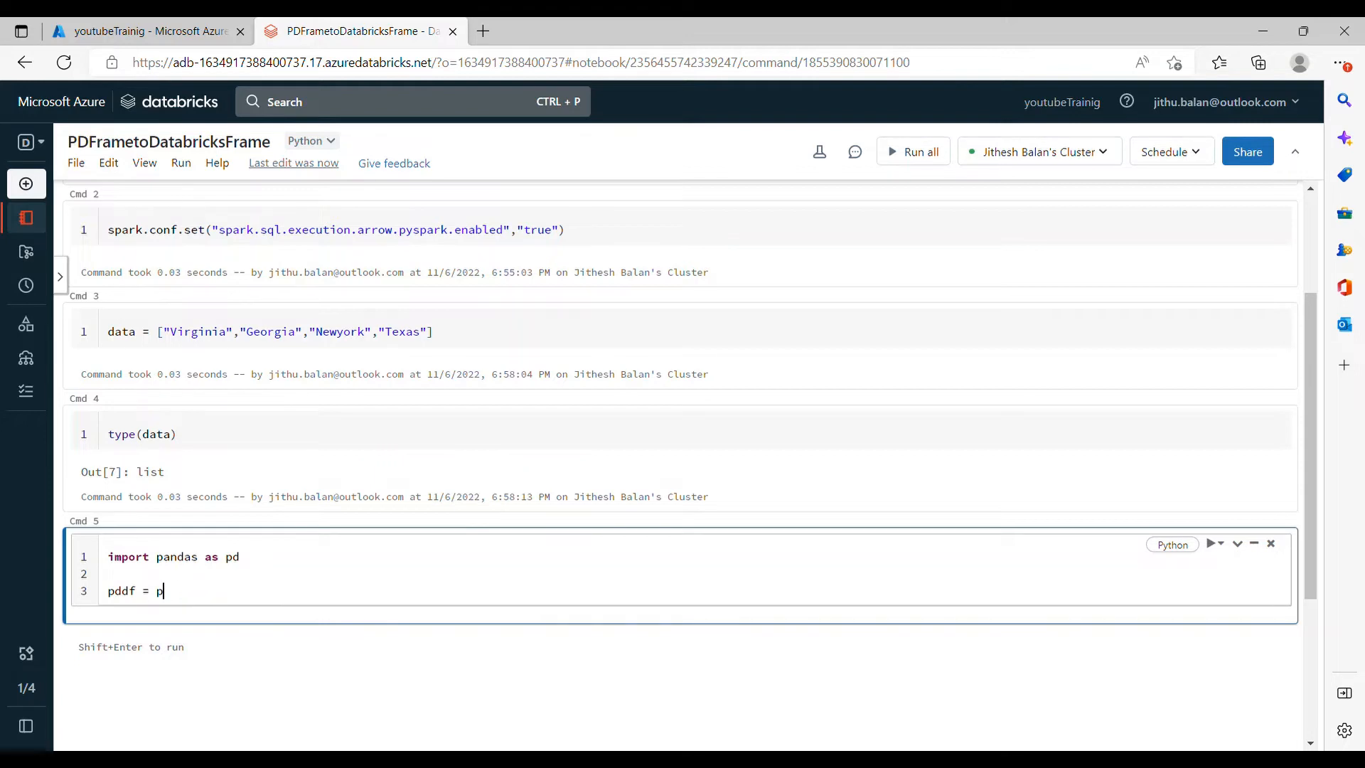
type("d.")
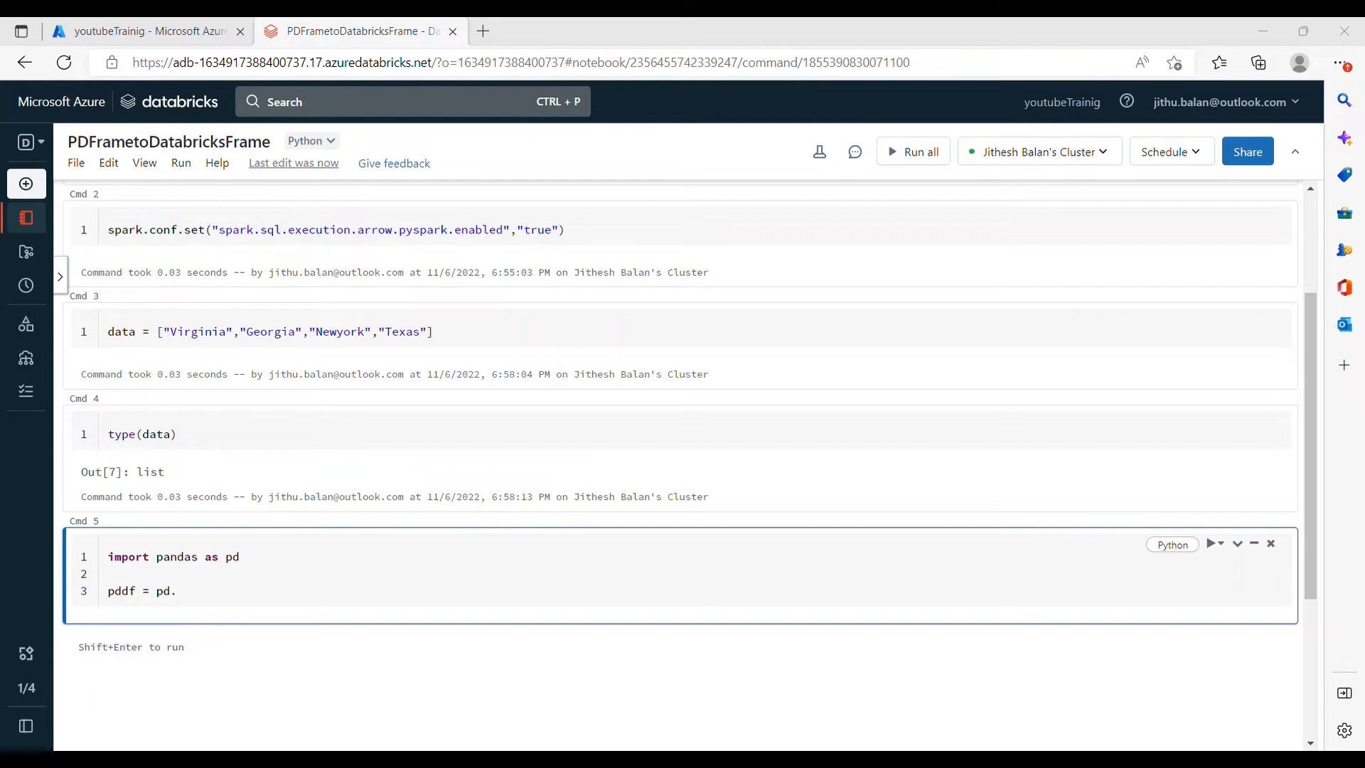
type("Da")
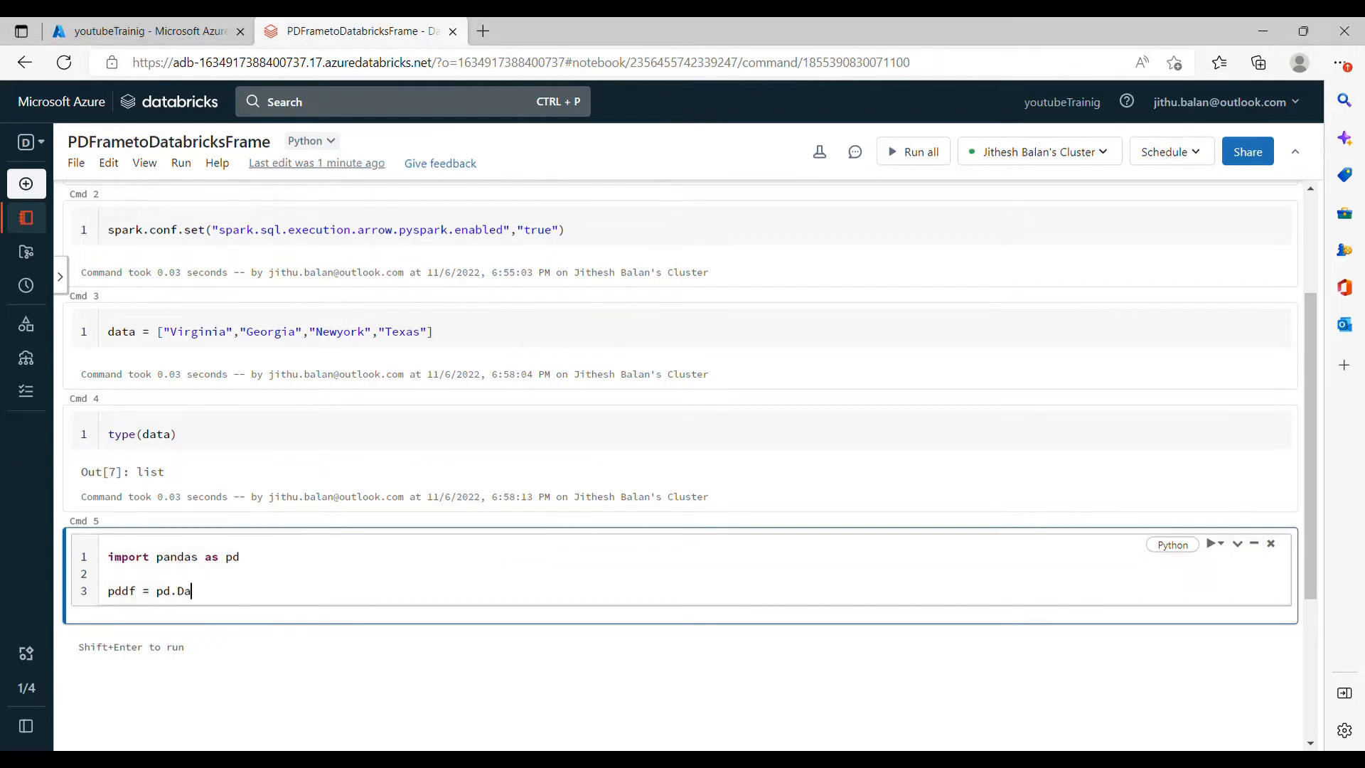
type("taFrame()")
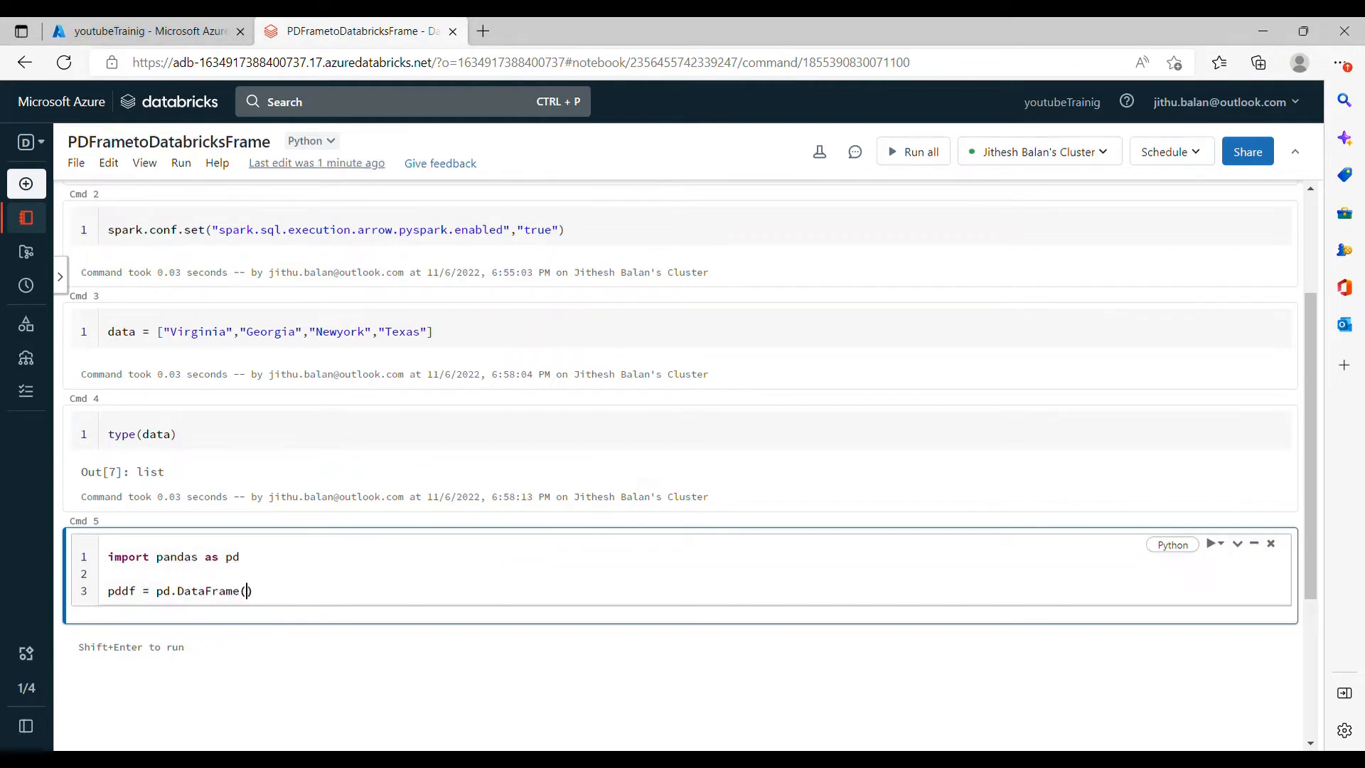
type("pand")
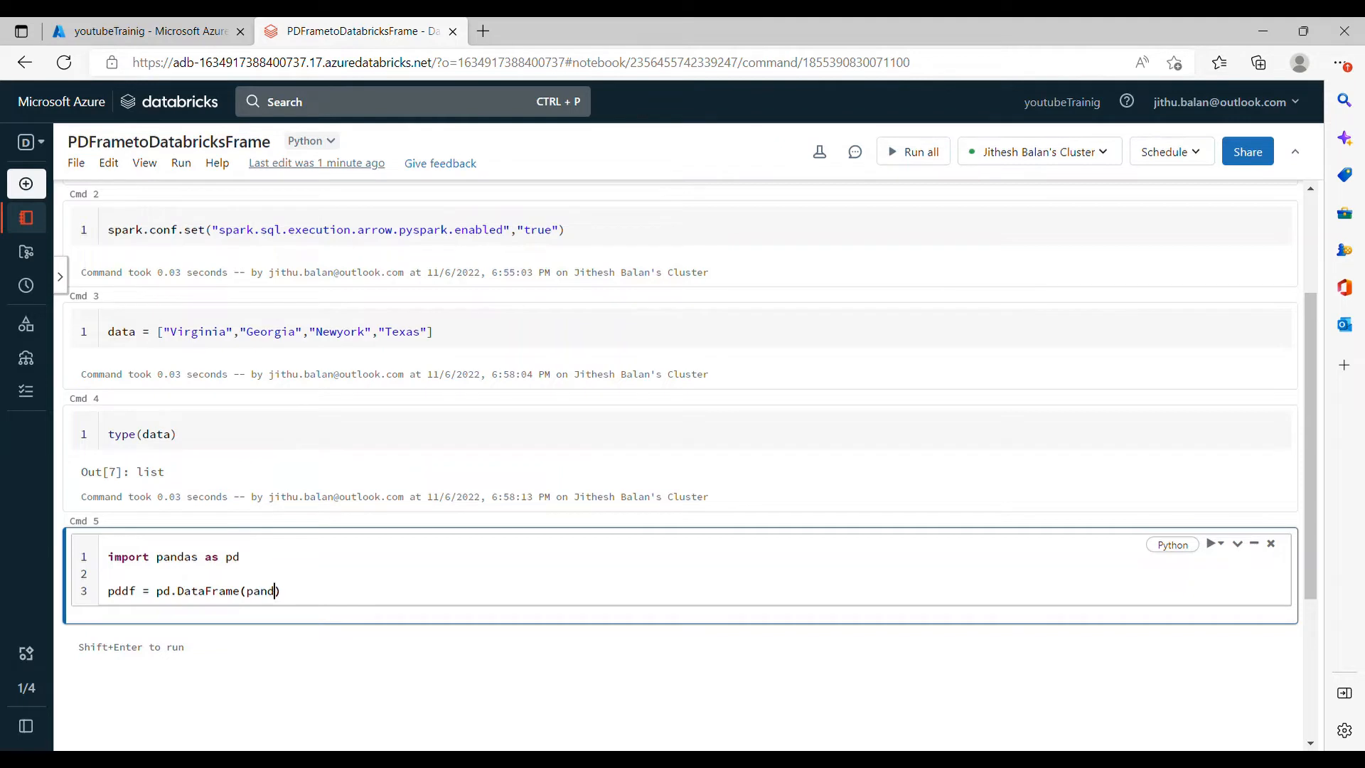
key("BackSpace")
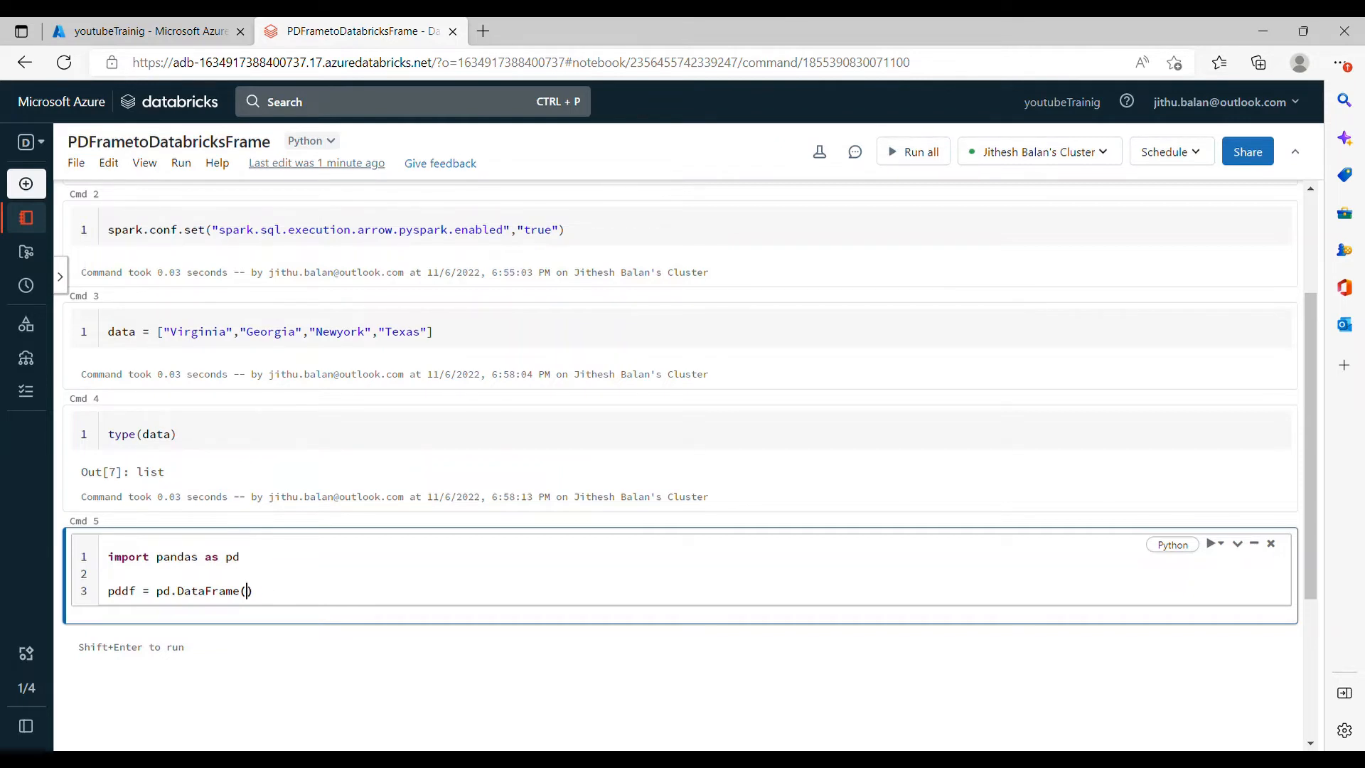
type("data")
type("pddf")
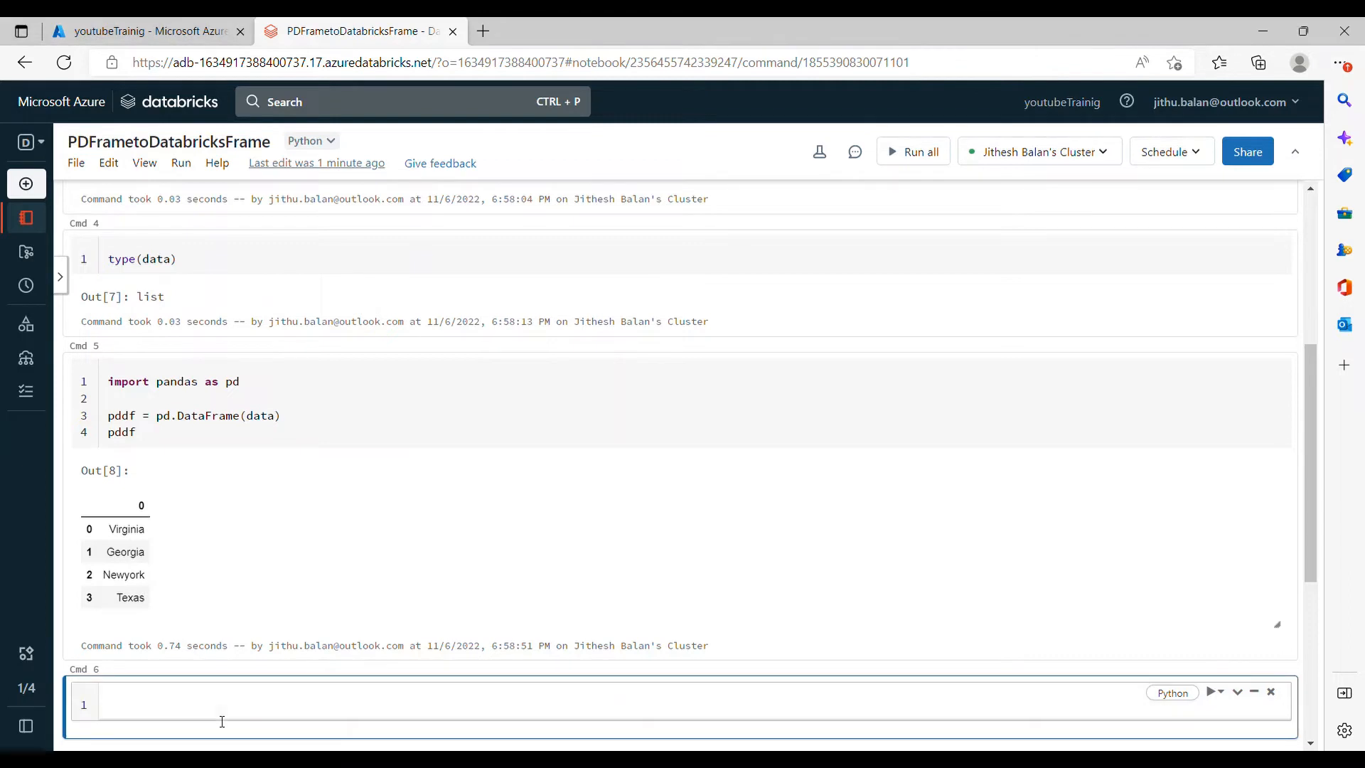
Set pddf.columns = ["State"] in Cmd 6 and display pddf
type("p")
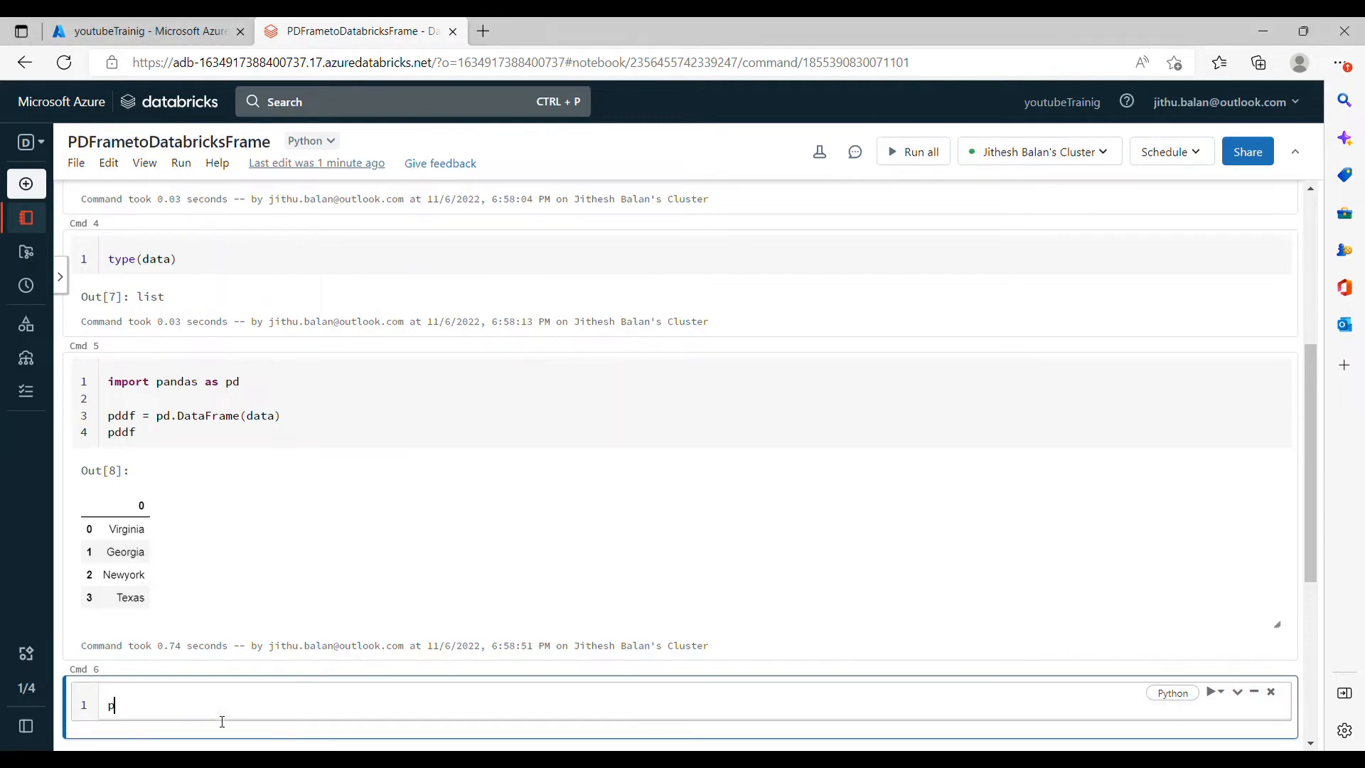
type("ddf.columns =")
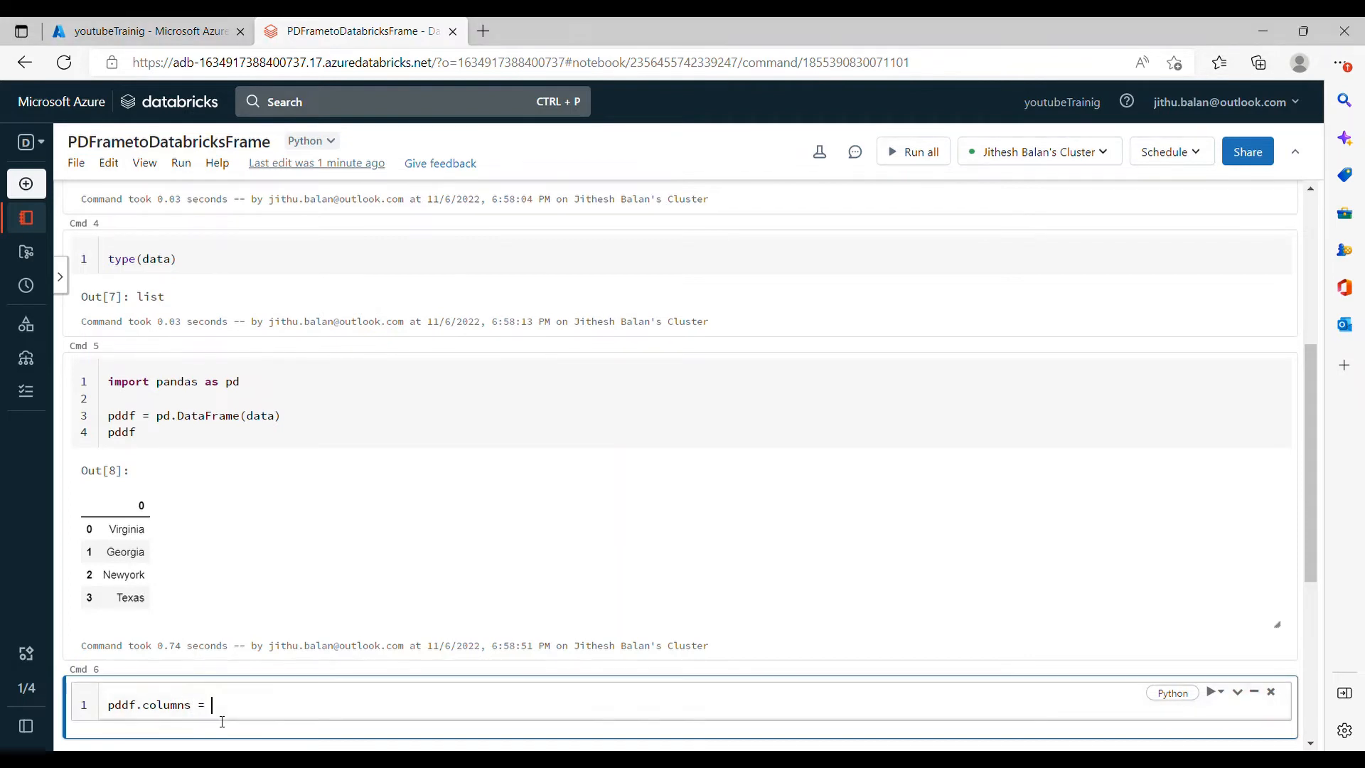
type("[\"State")
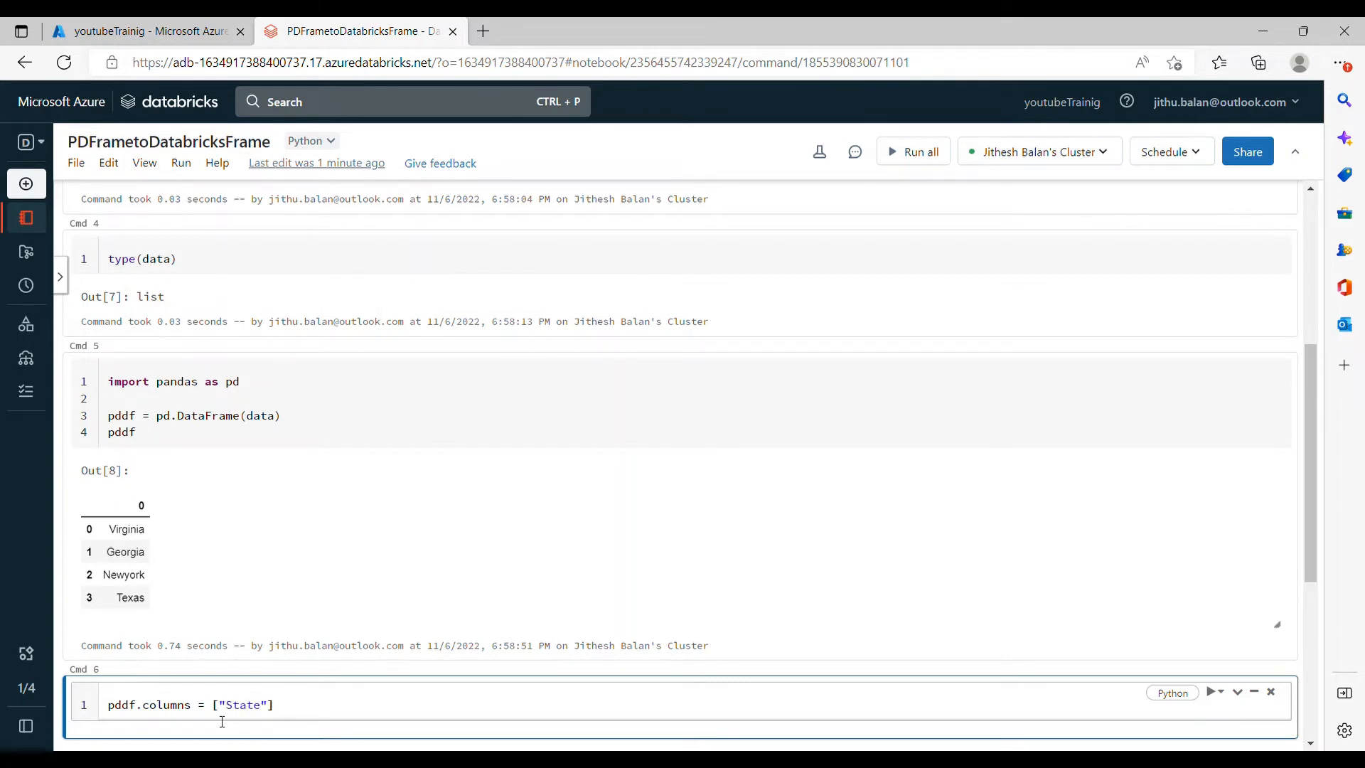
type("pddf")
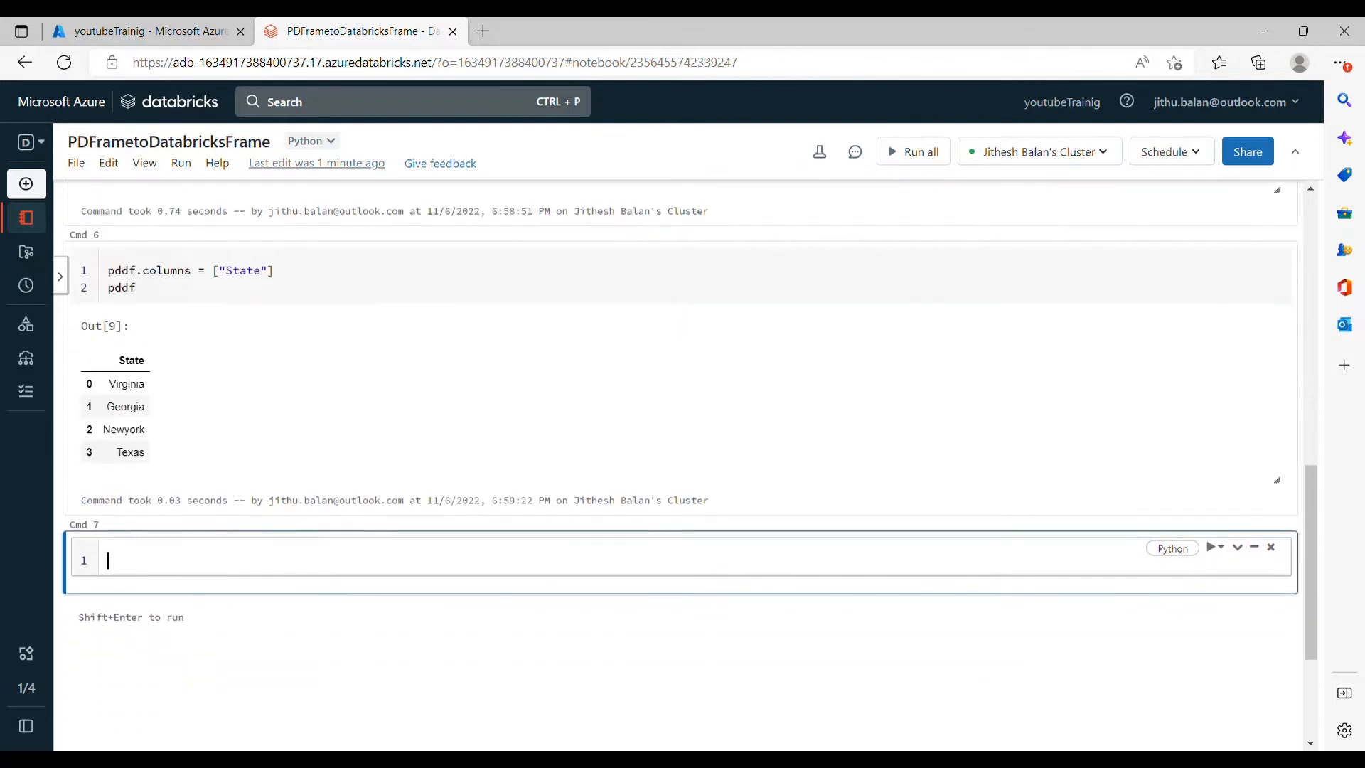
double_click(131, 361)
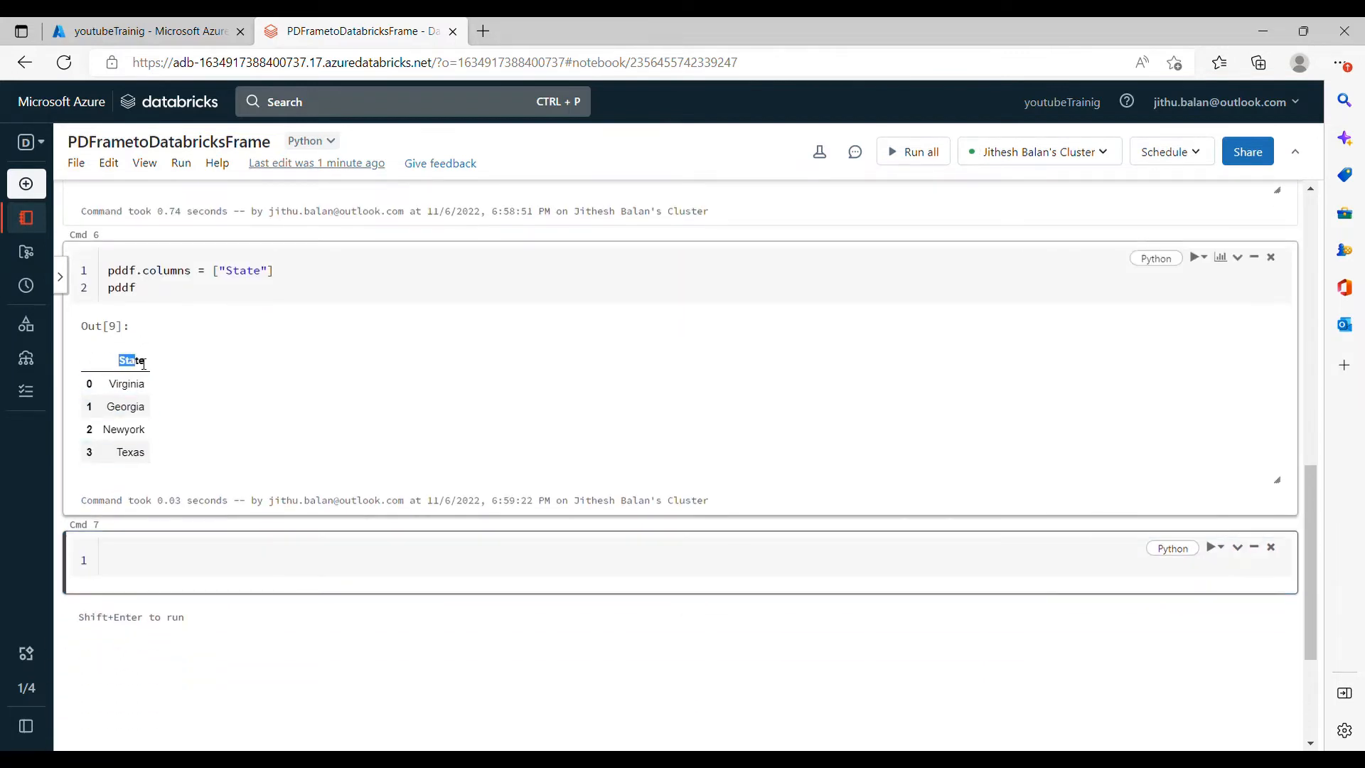
left_click(126, 384)
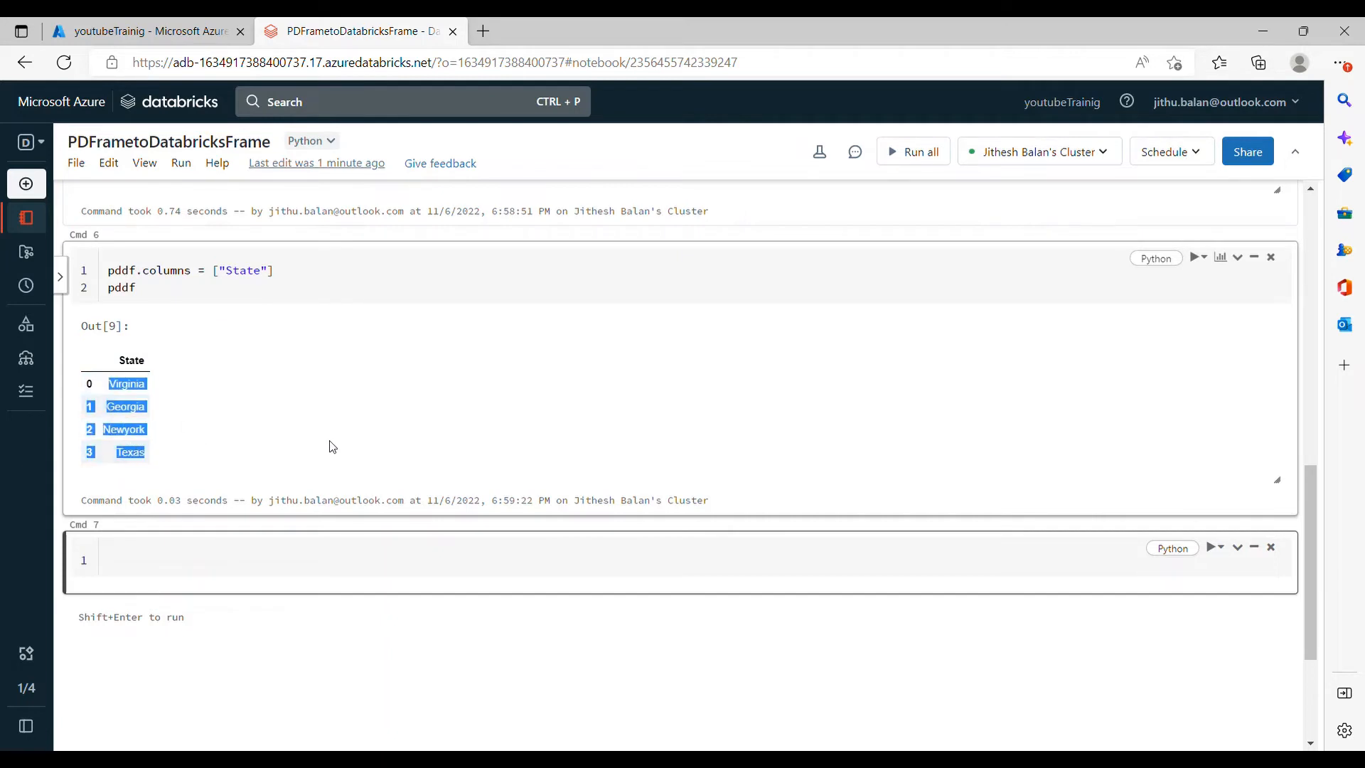
left_click(336, 447)
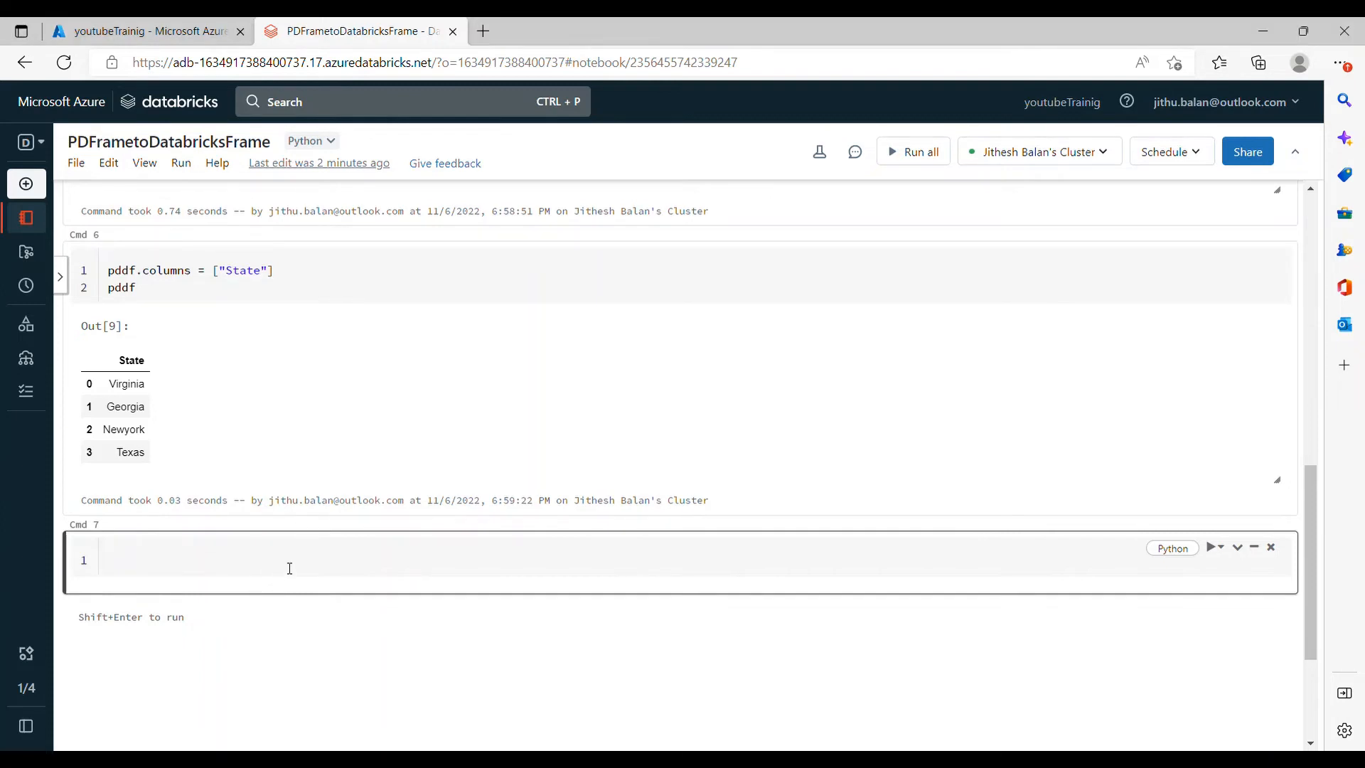
Write df = pddf.createDataFrame(pddf) with display(df), producing an AttributeError
type("df =")
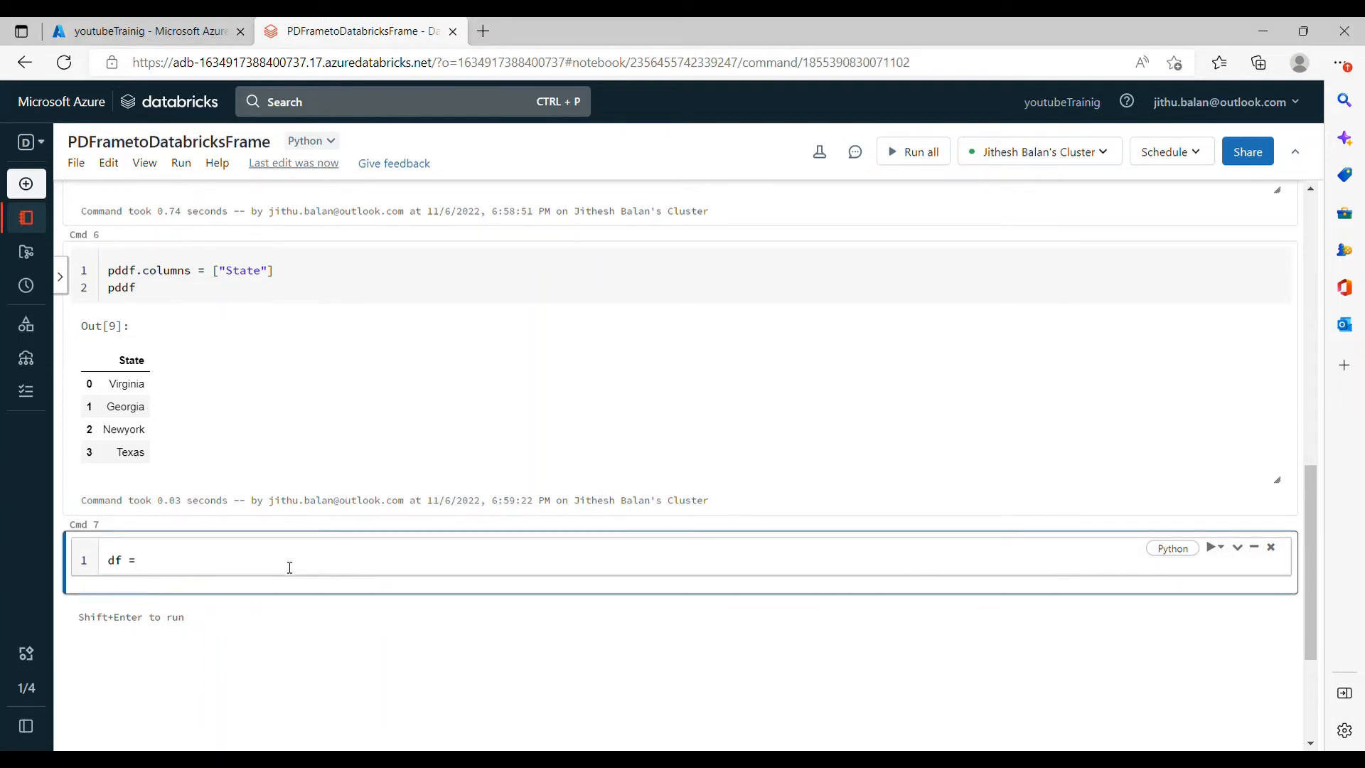
type("pddf.c")
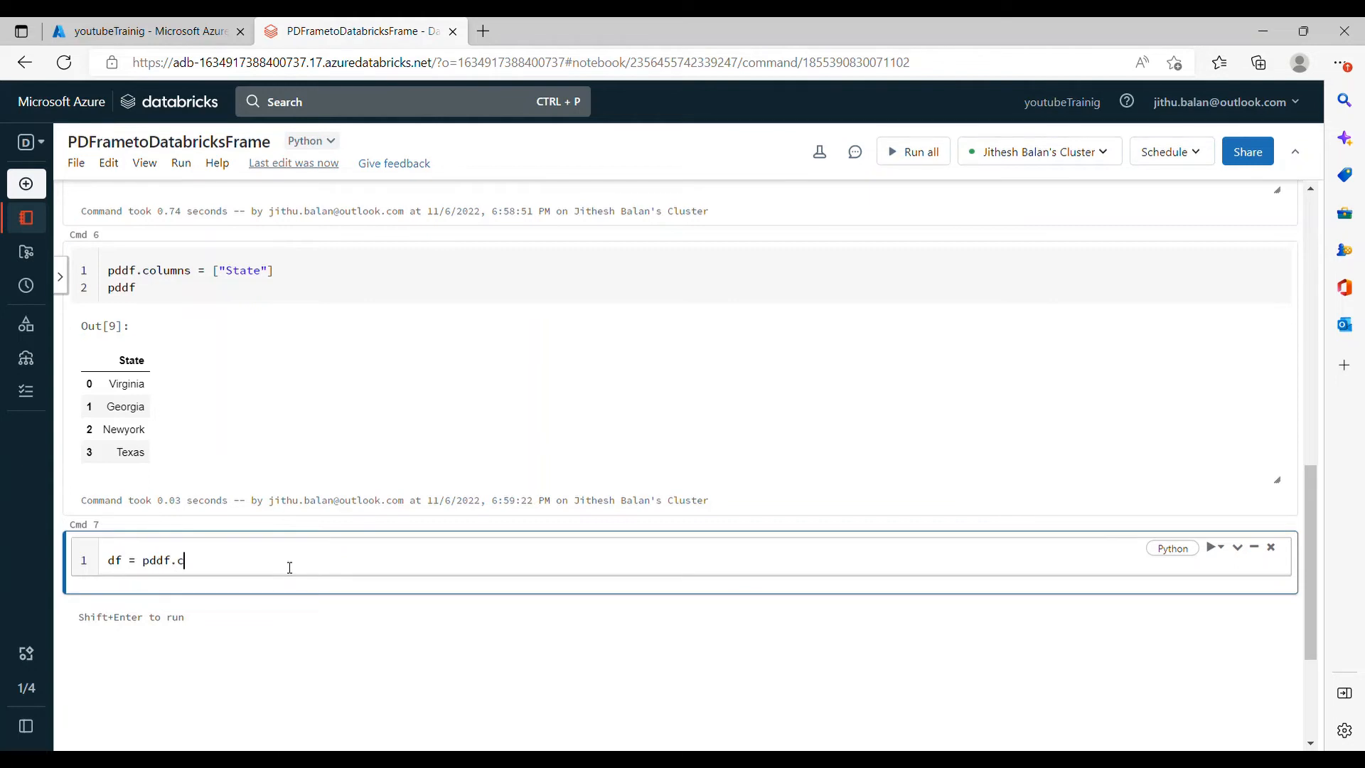
type("reateDataF")
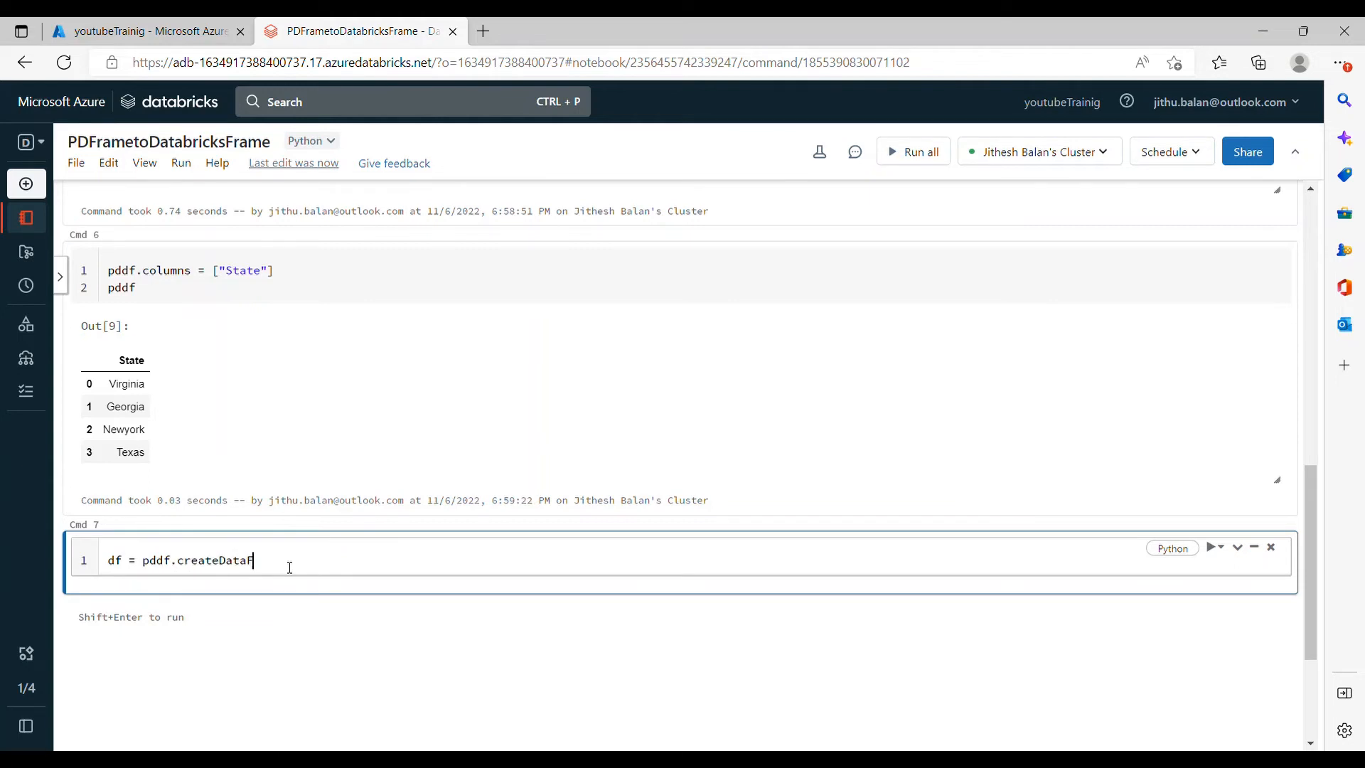
type("rame()")
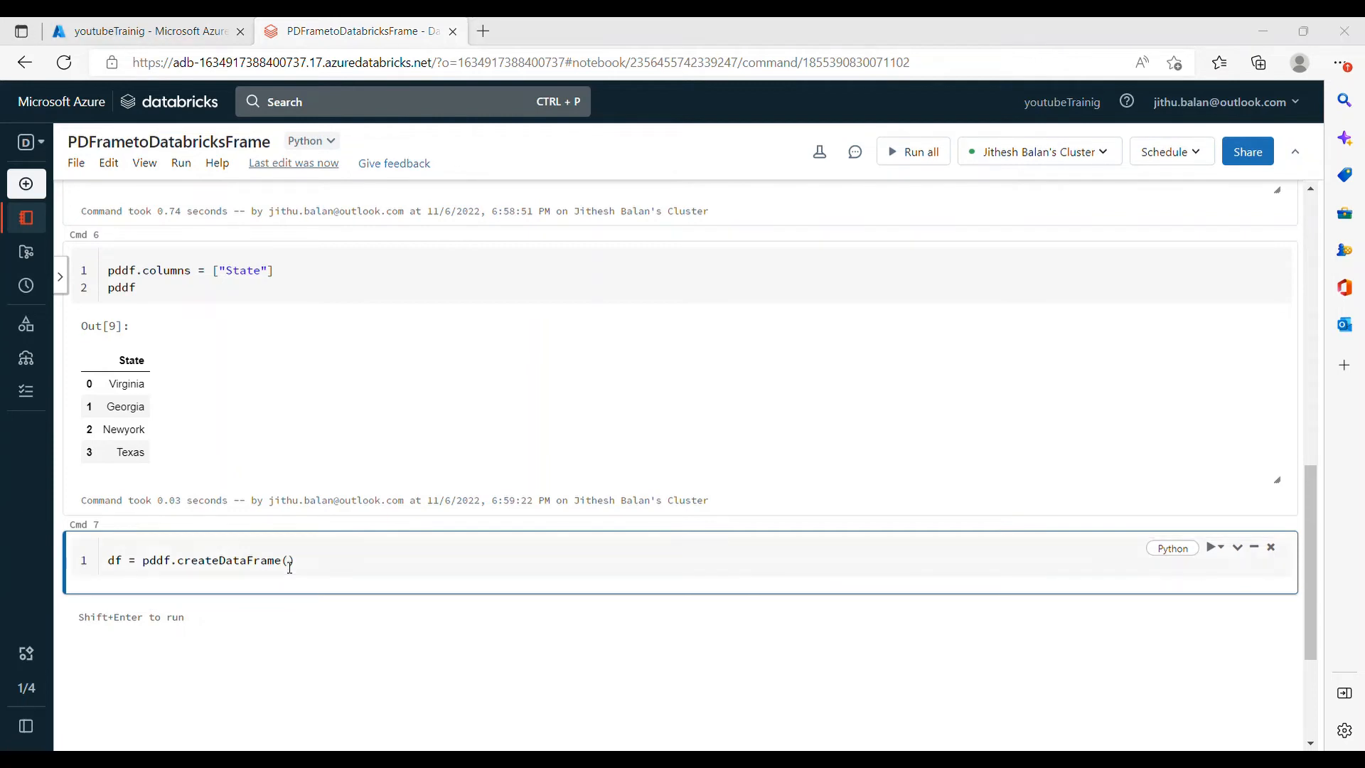
type("pddf")
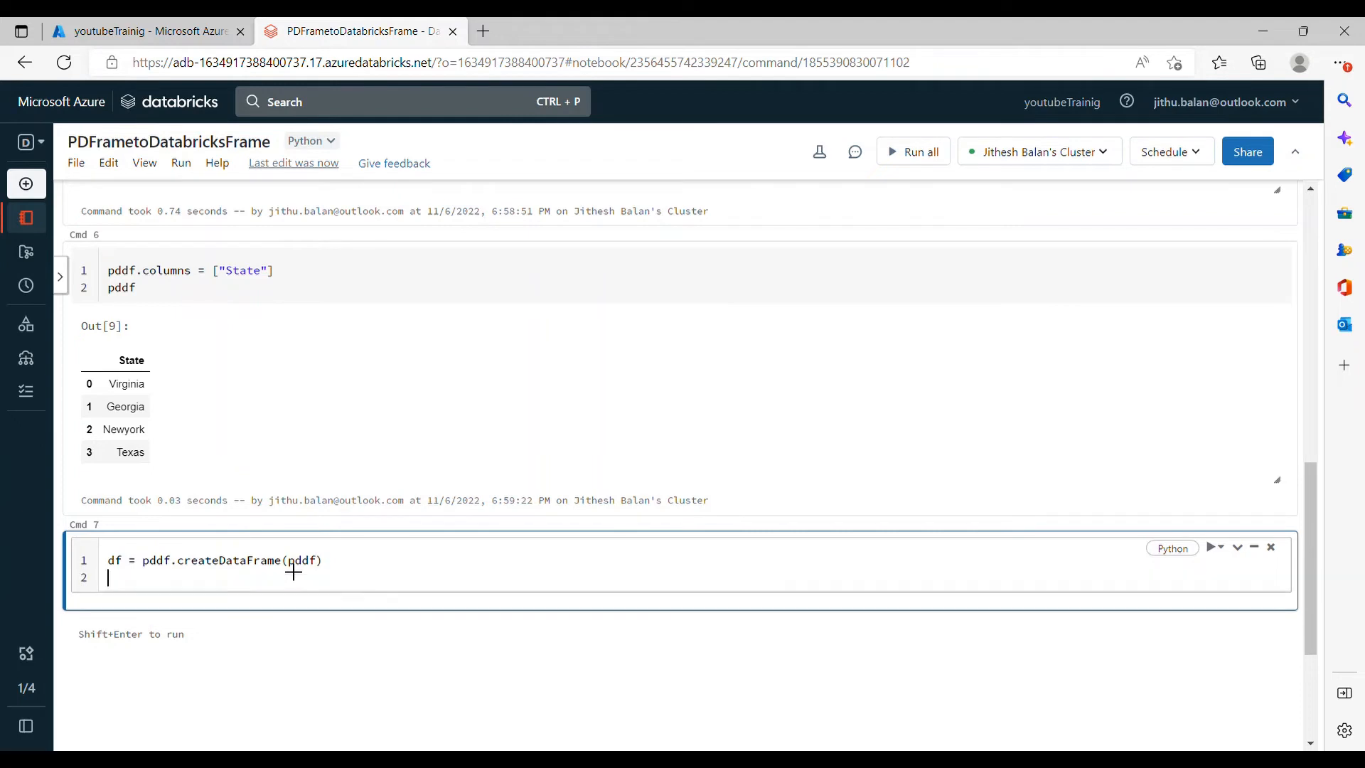
type("displ")
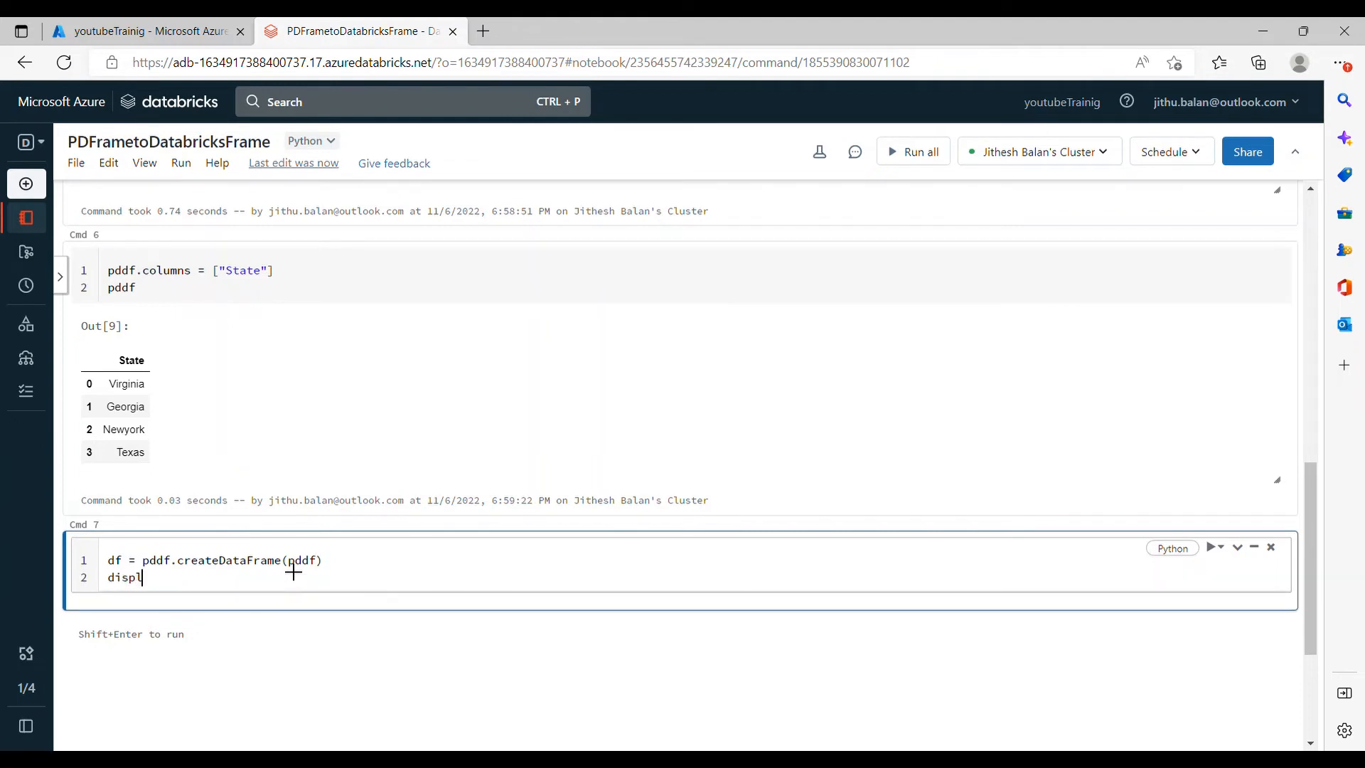
type("ay(df)")
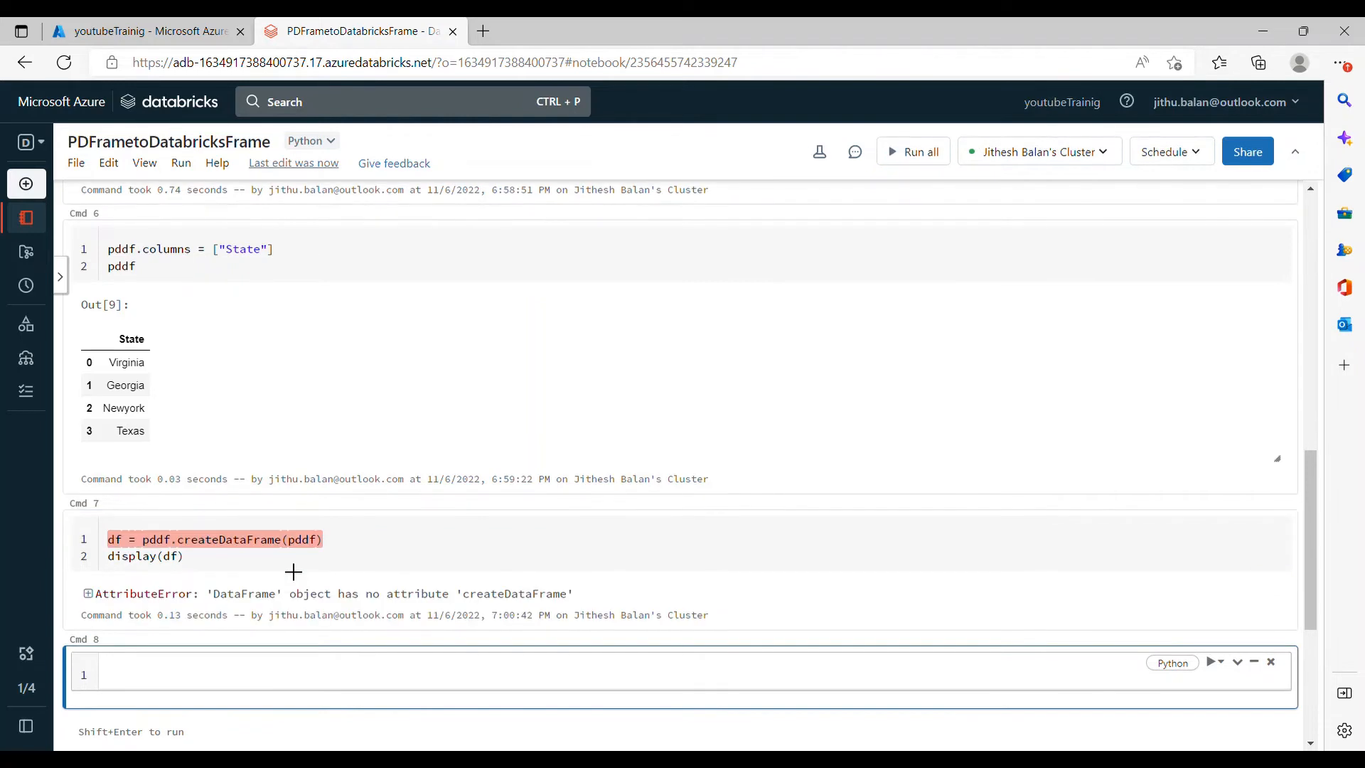
Change the Cmd 7 call to spark.createDataFrame(pddf) and rerun, displaying the State table
left_click(197, 555)
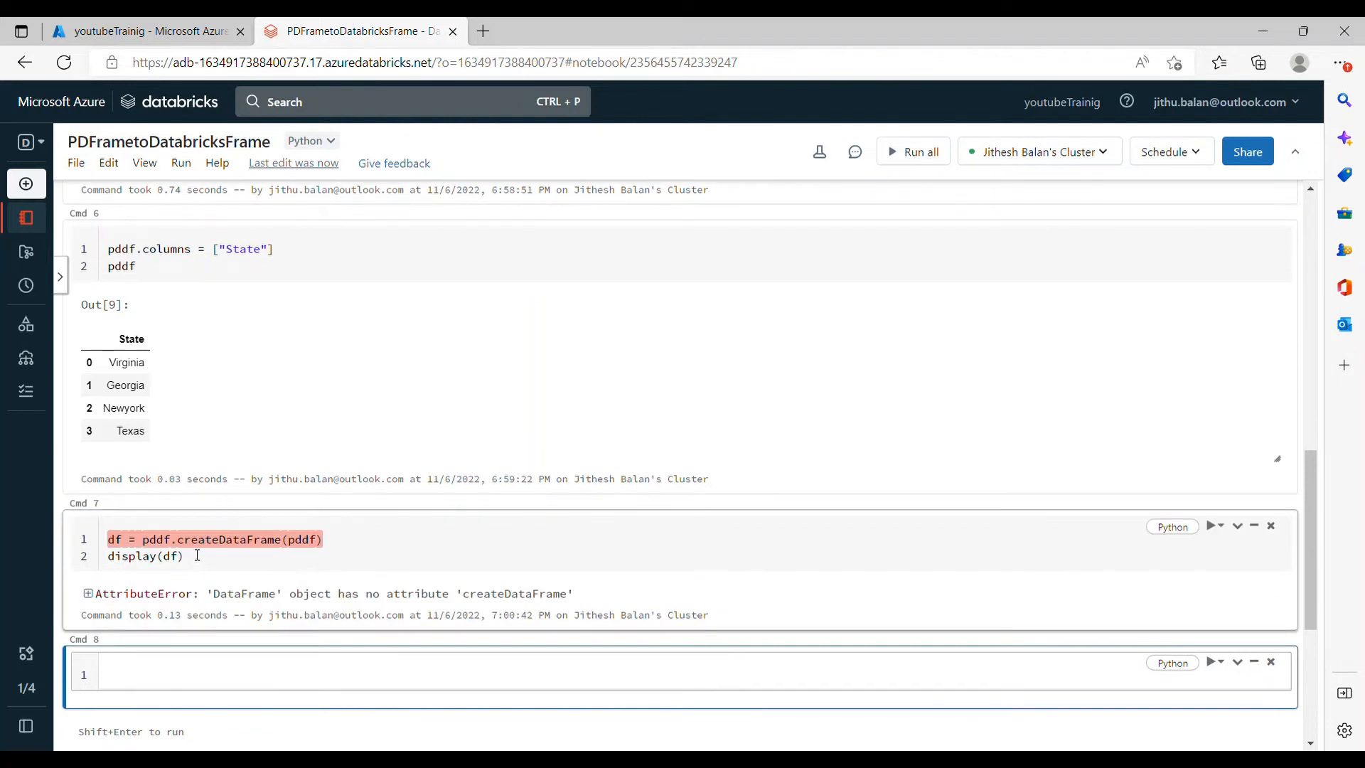
left_click(230, 546)
type("spark")
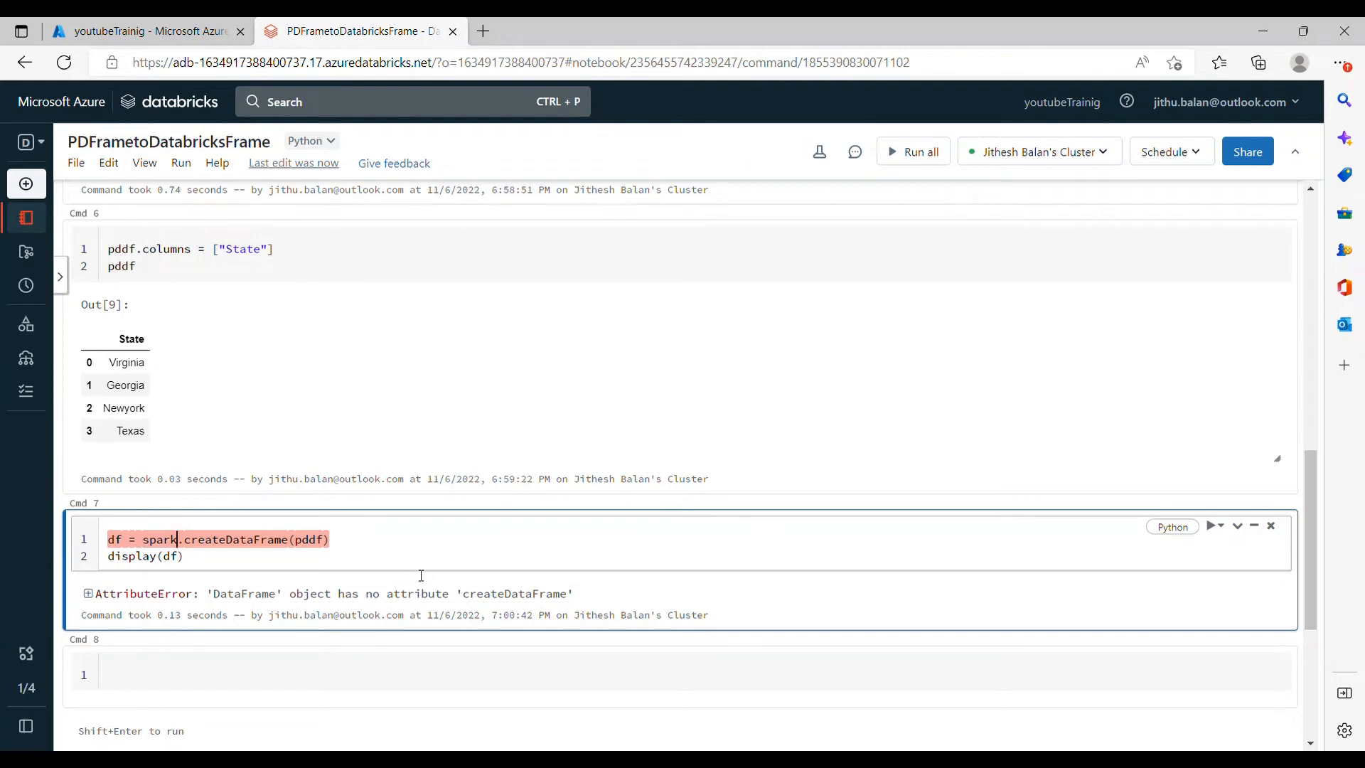
key("shift+enter")
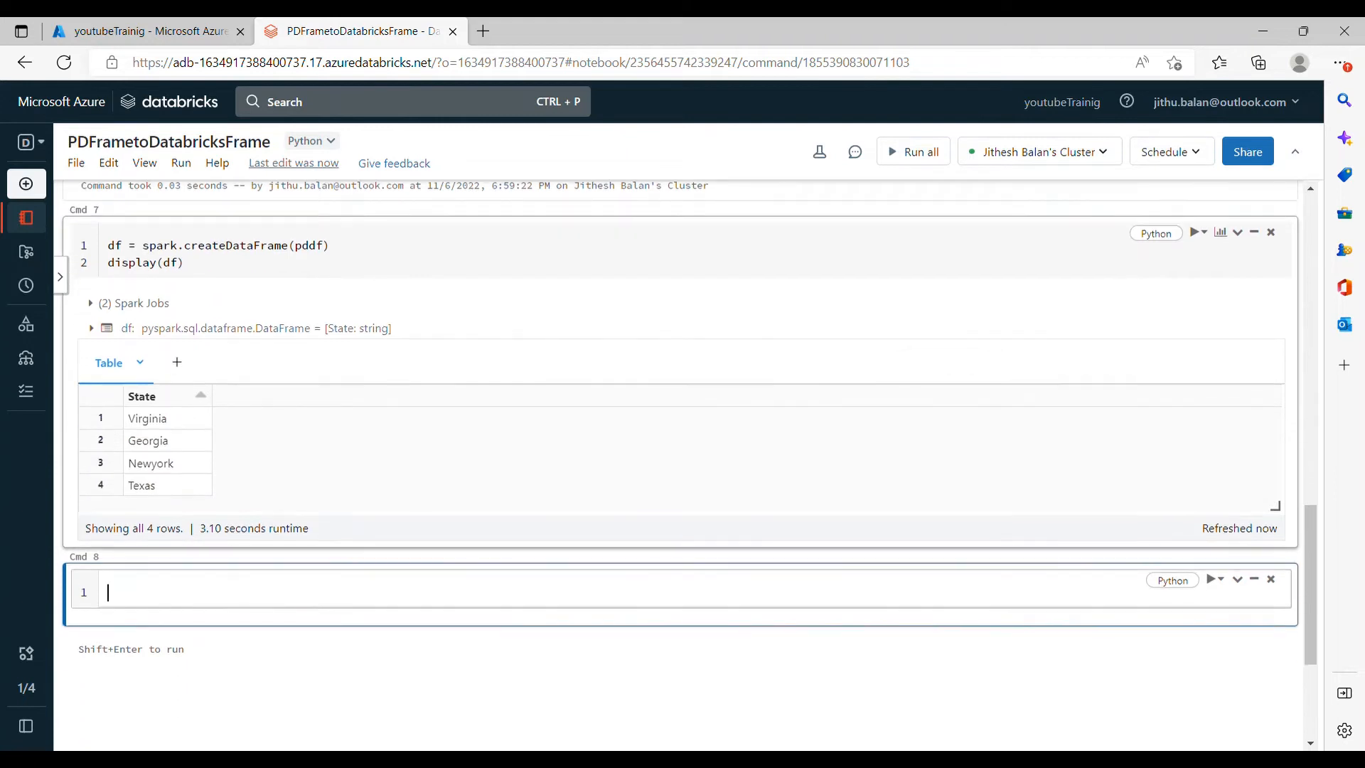
Run bktopddf = df.select('*').toPandas() in a new cell
scroll("down", 3)
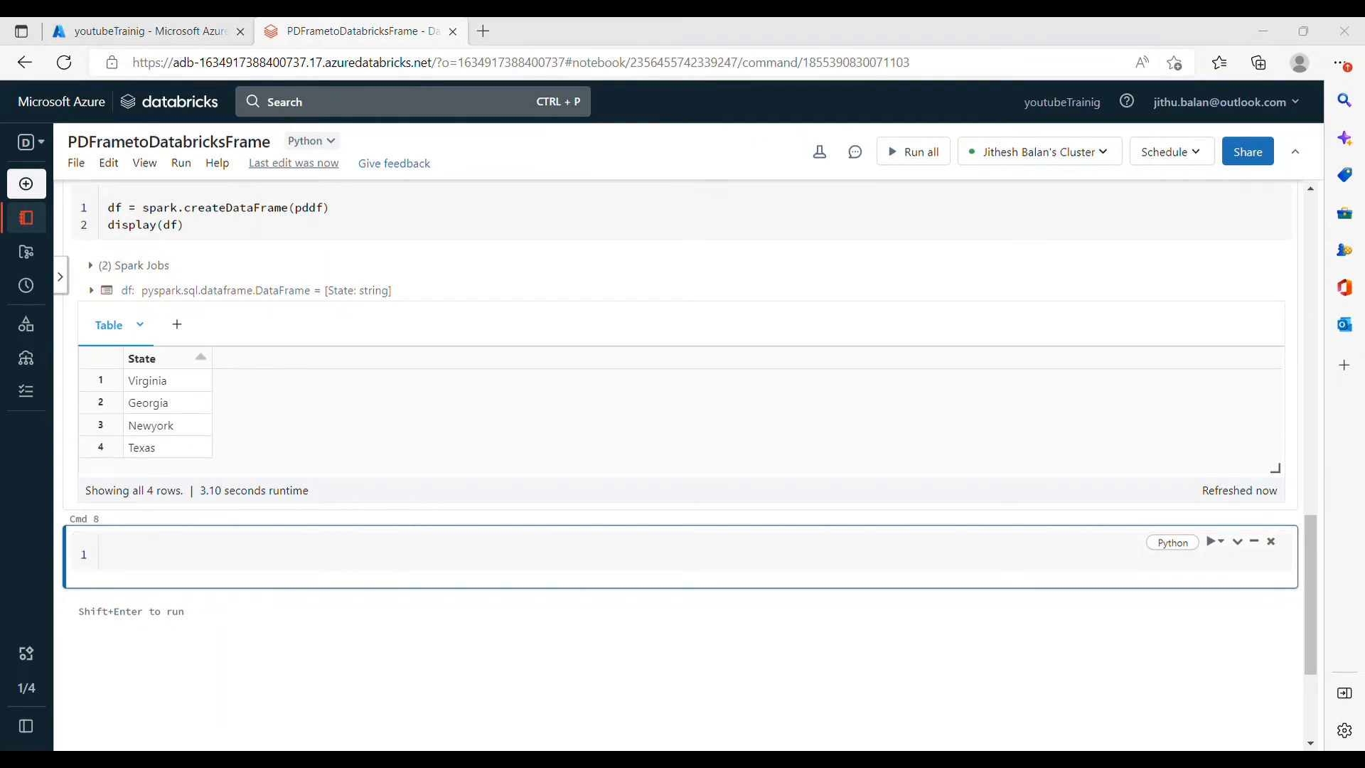
type("bkto")
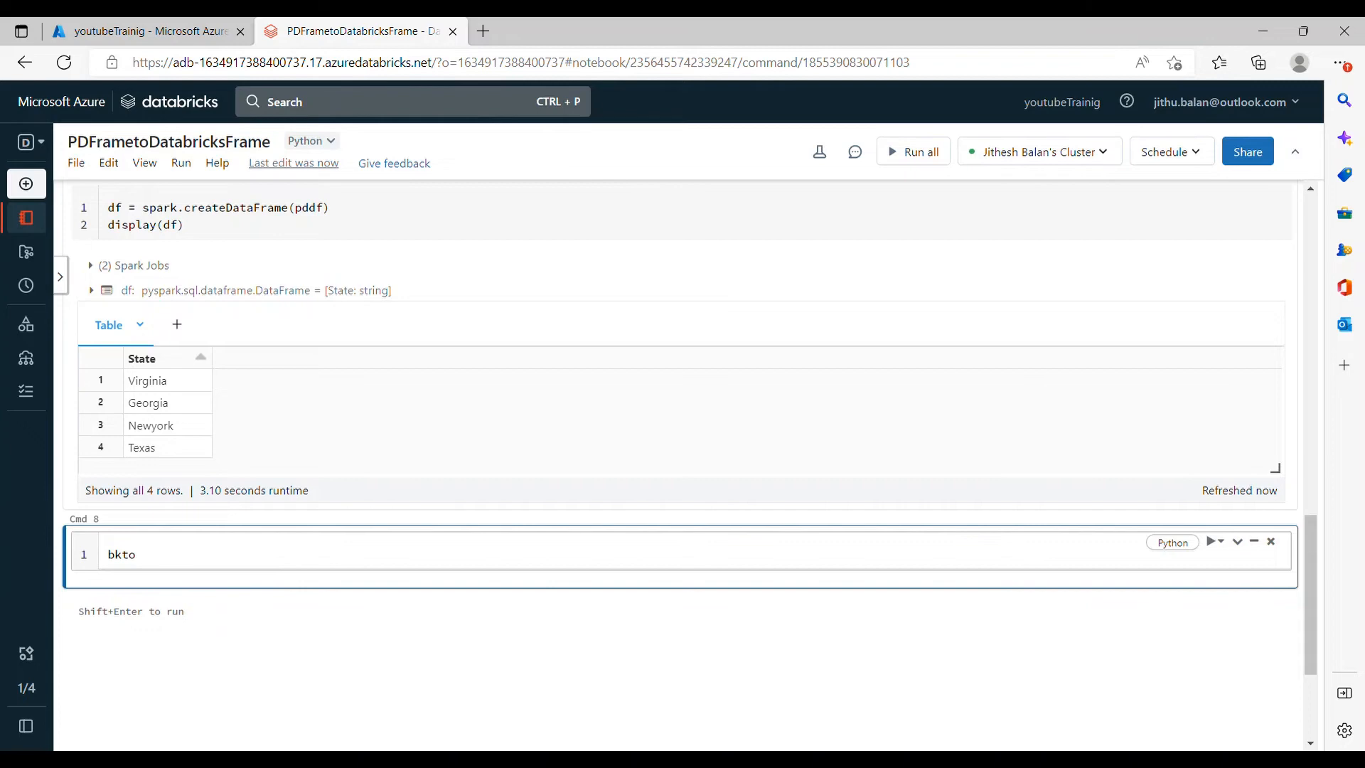
type("p")
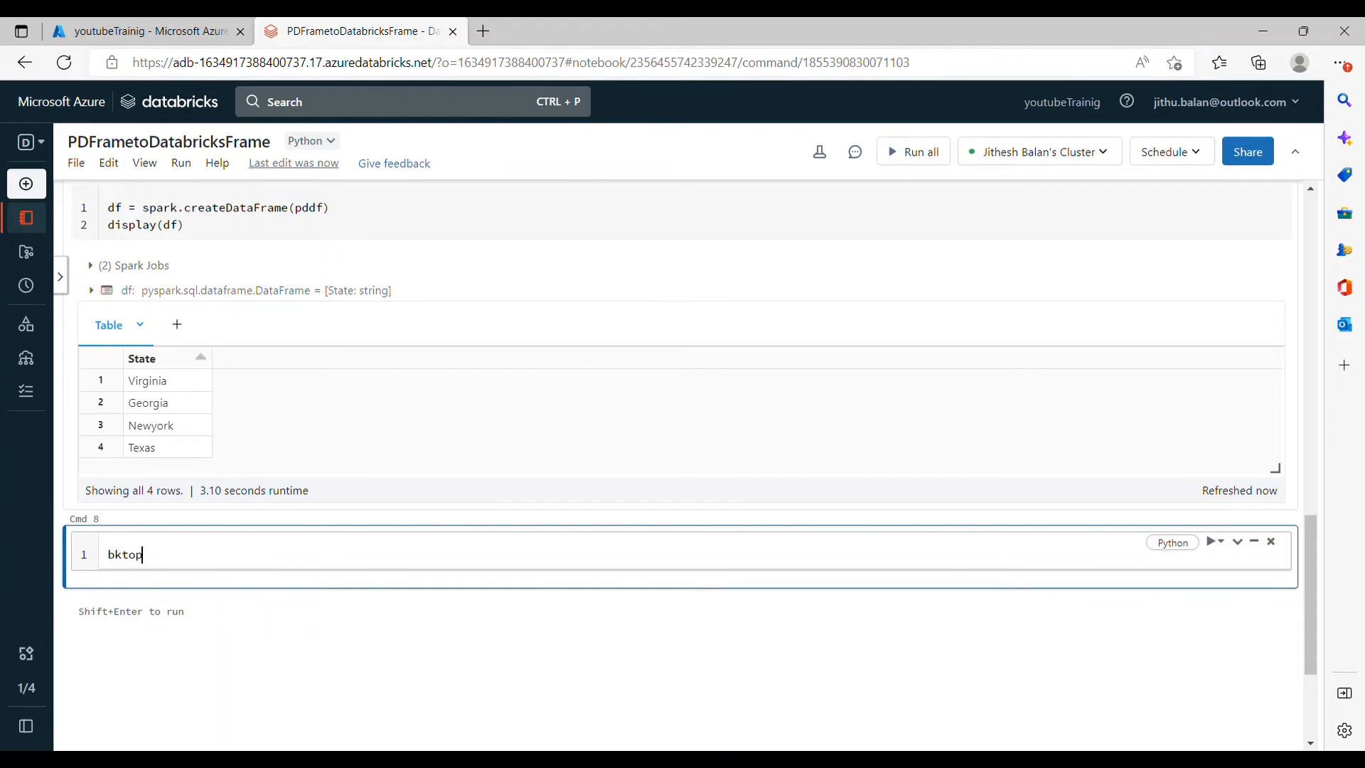
type("ddf =")
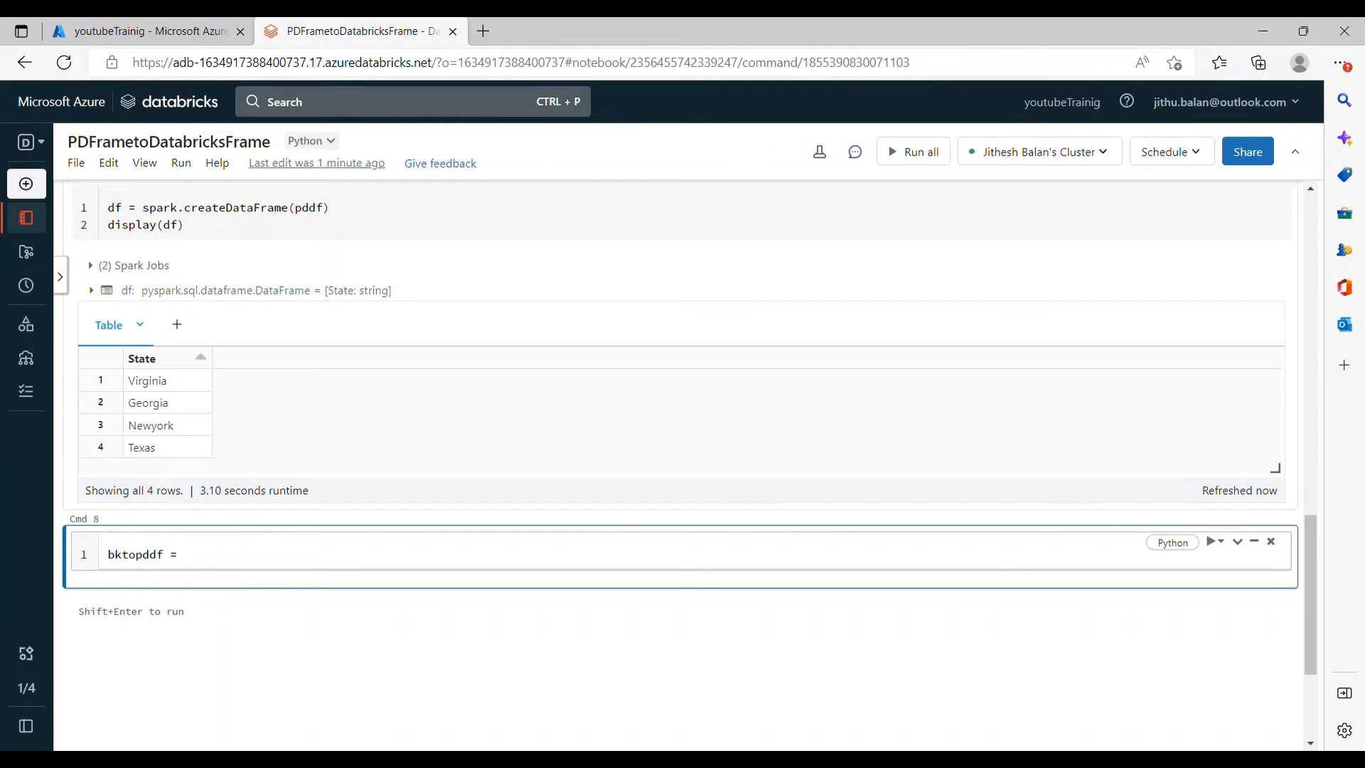
type("df.")
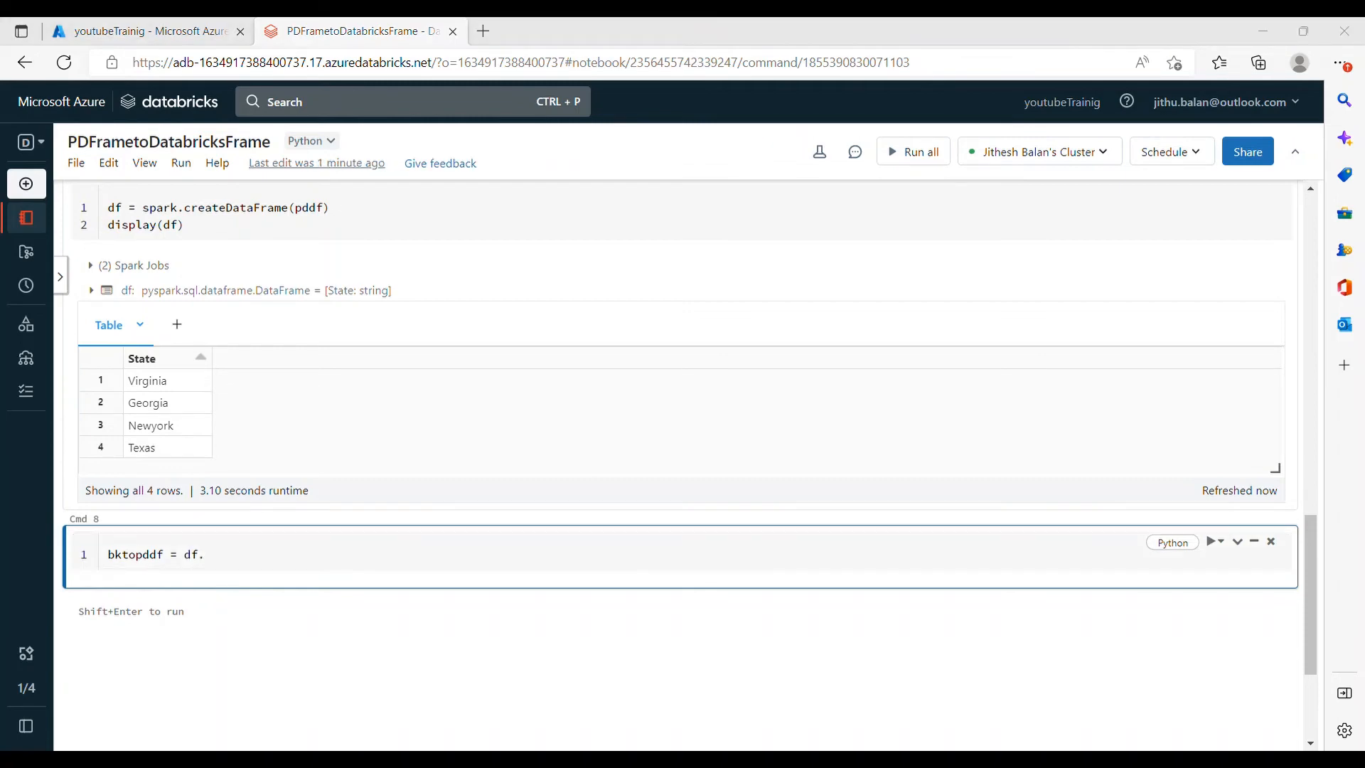
type("select")
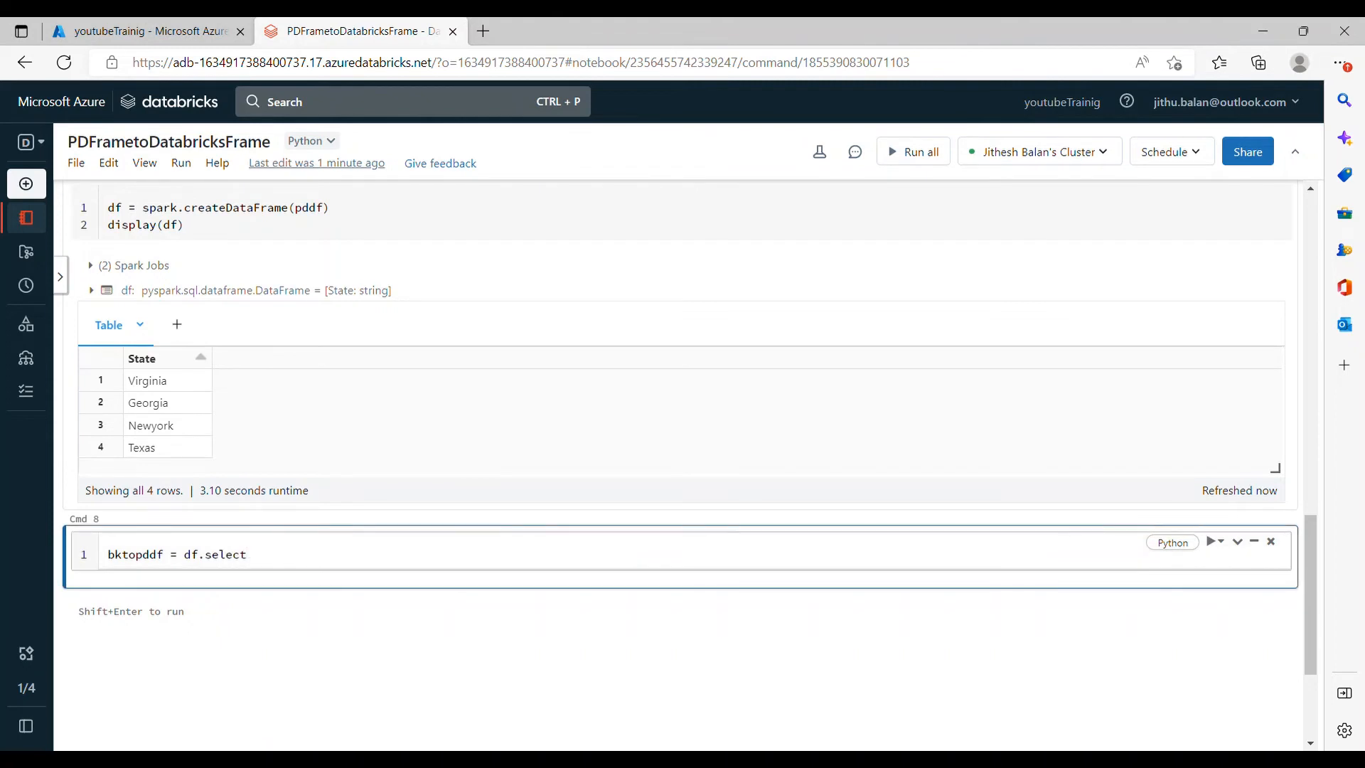
type("('')")
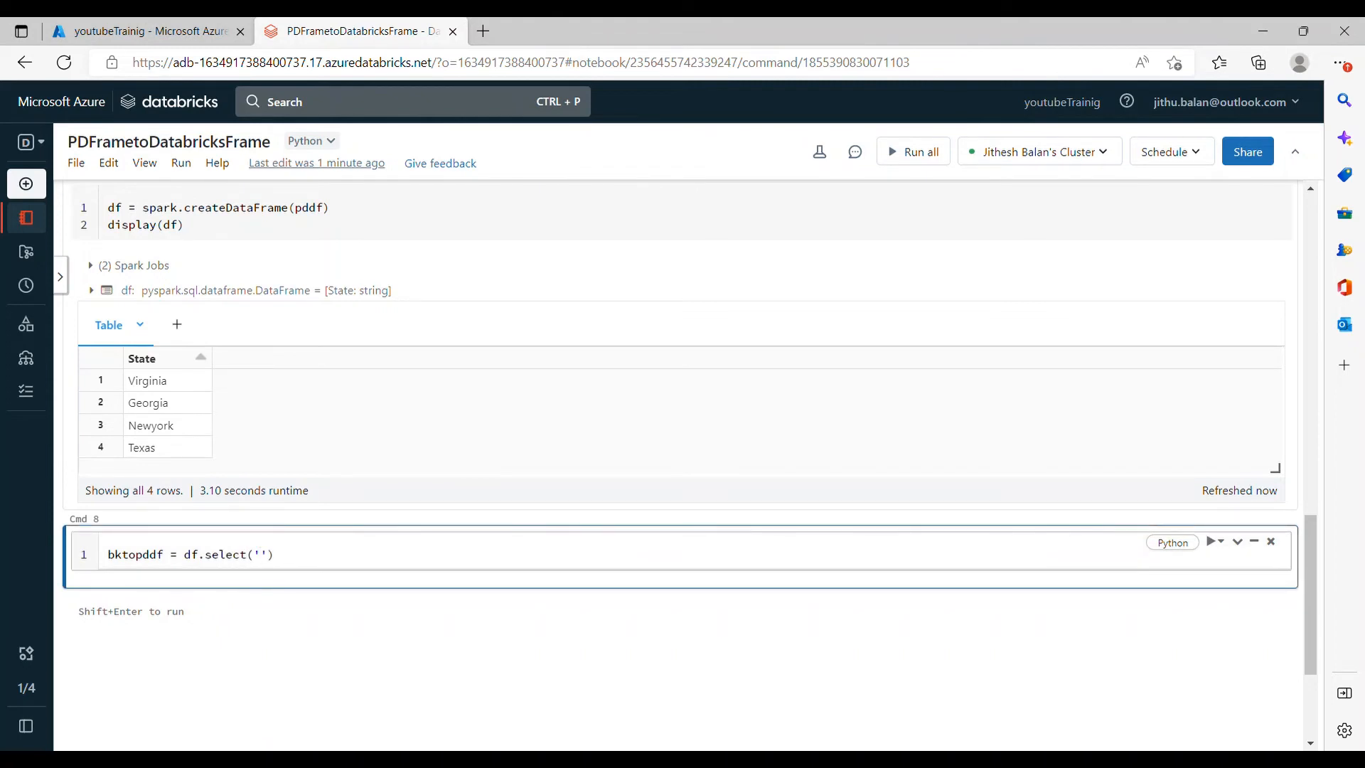
type("*').")
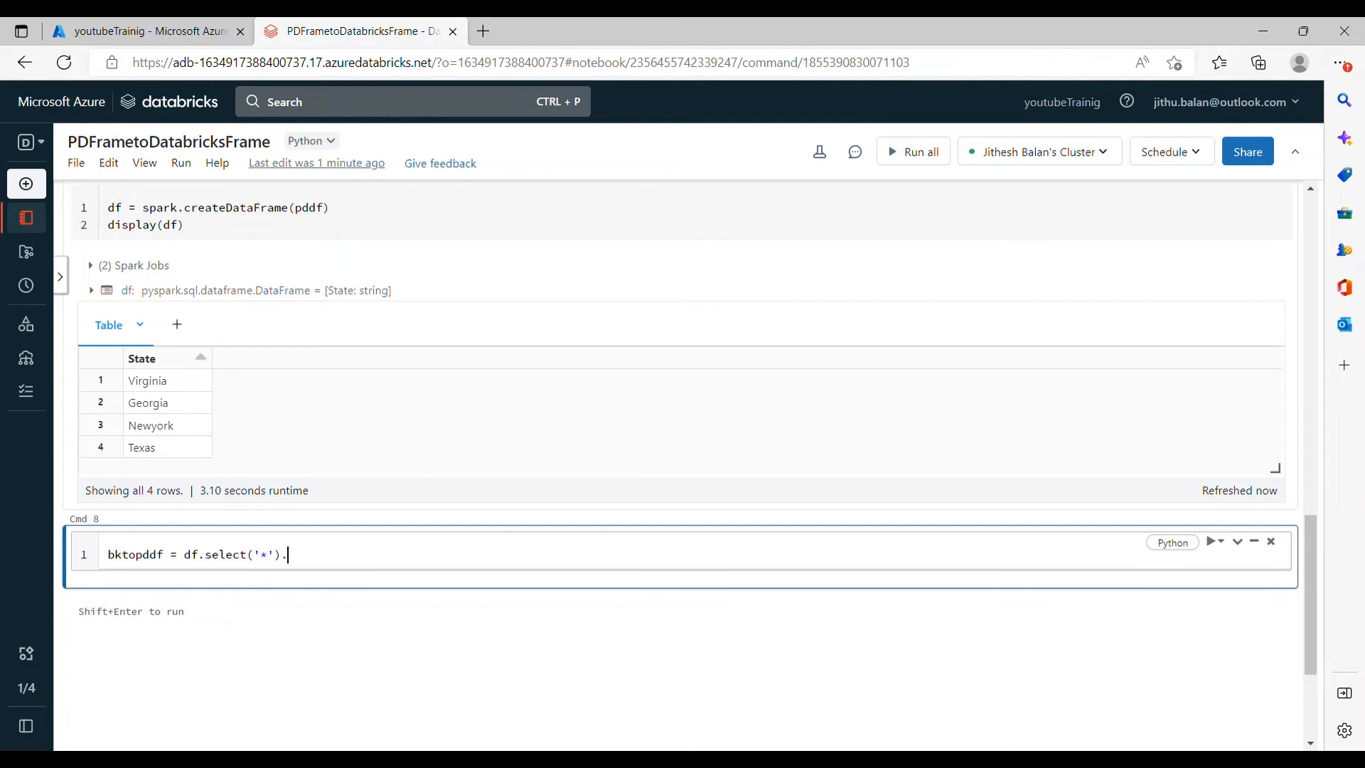
type("toP")
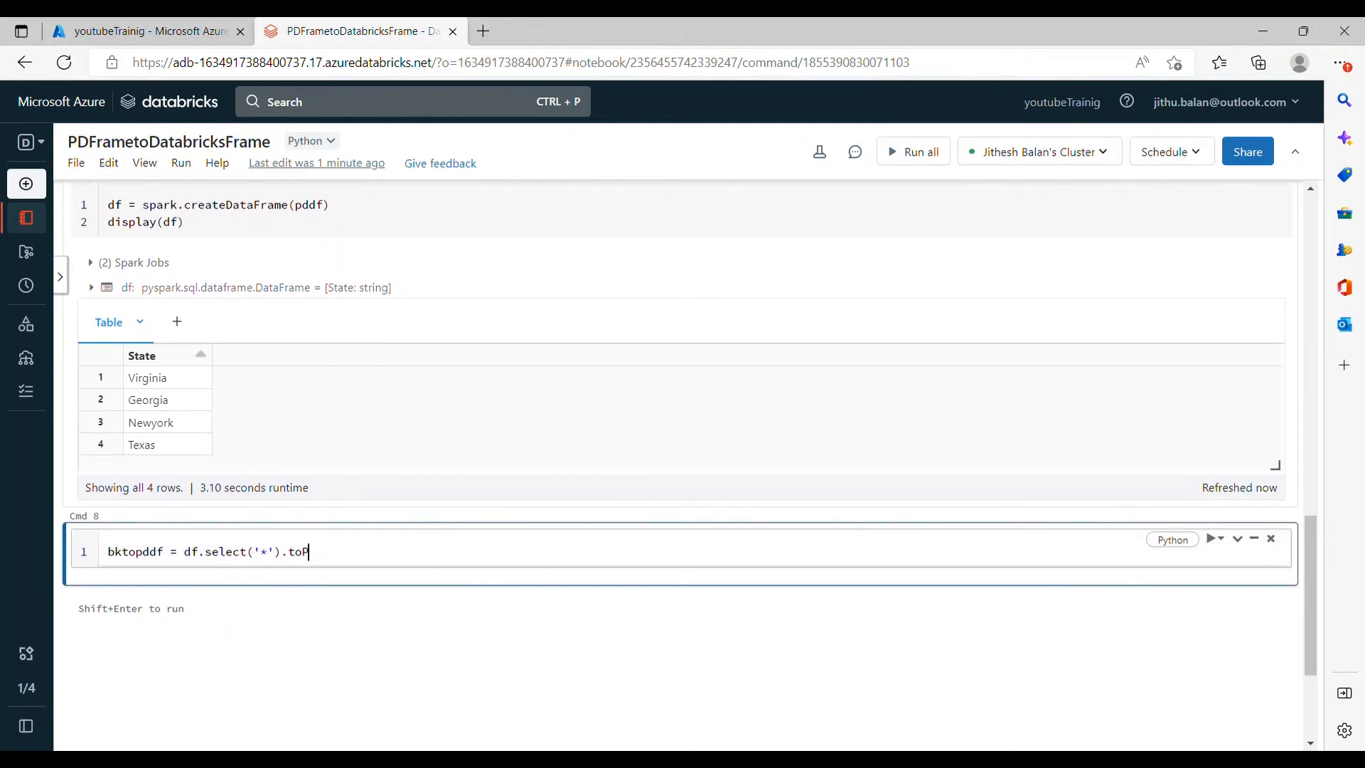
type("andas()")
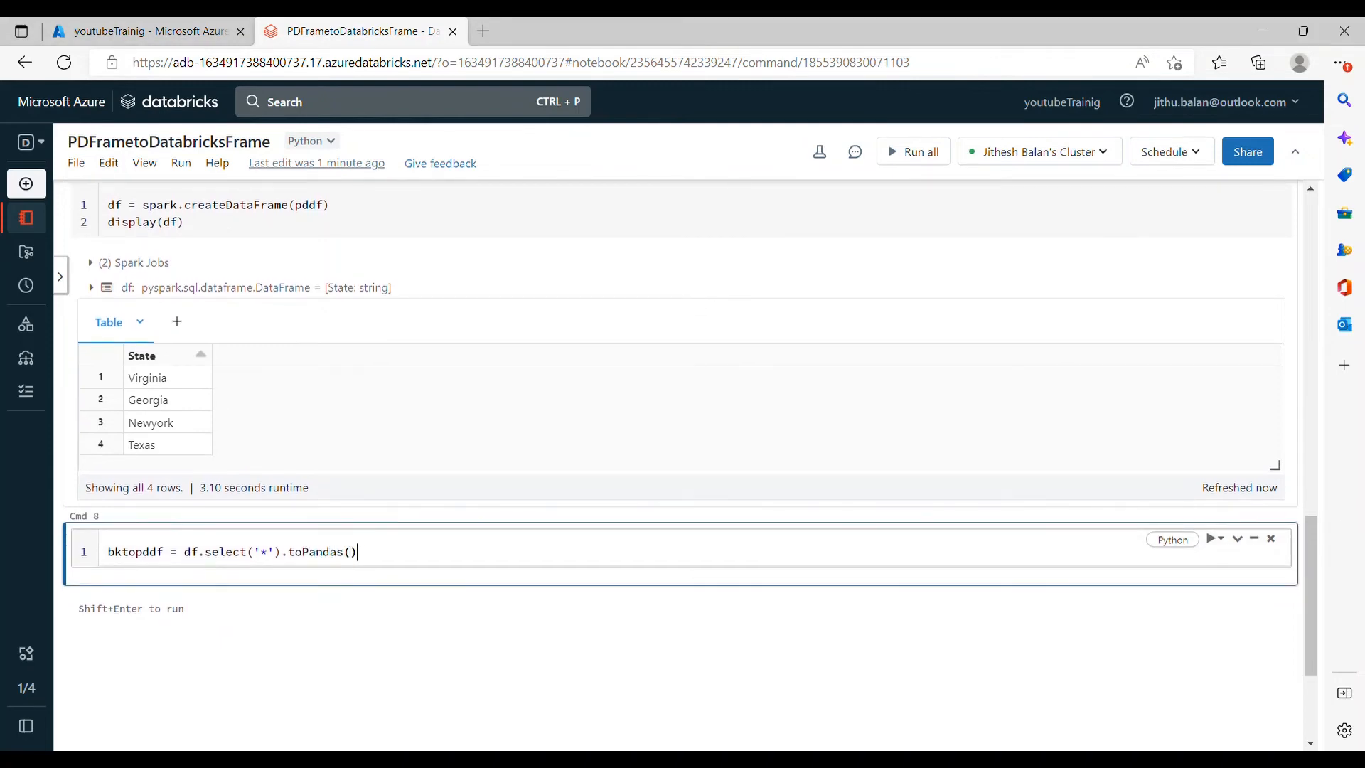
key("shift+enter")
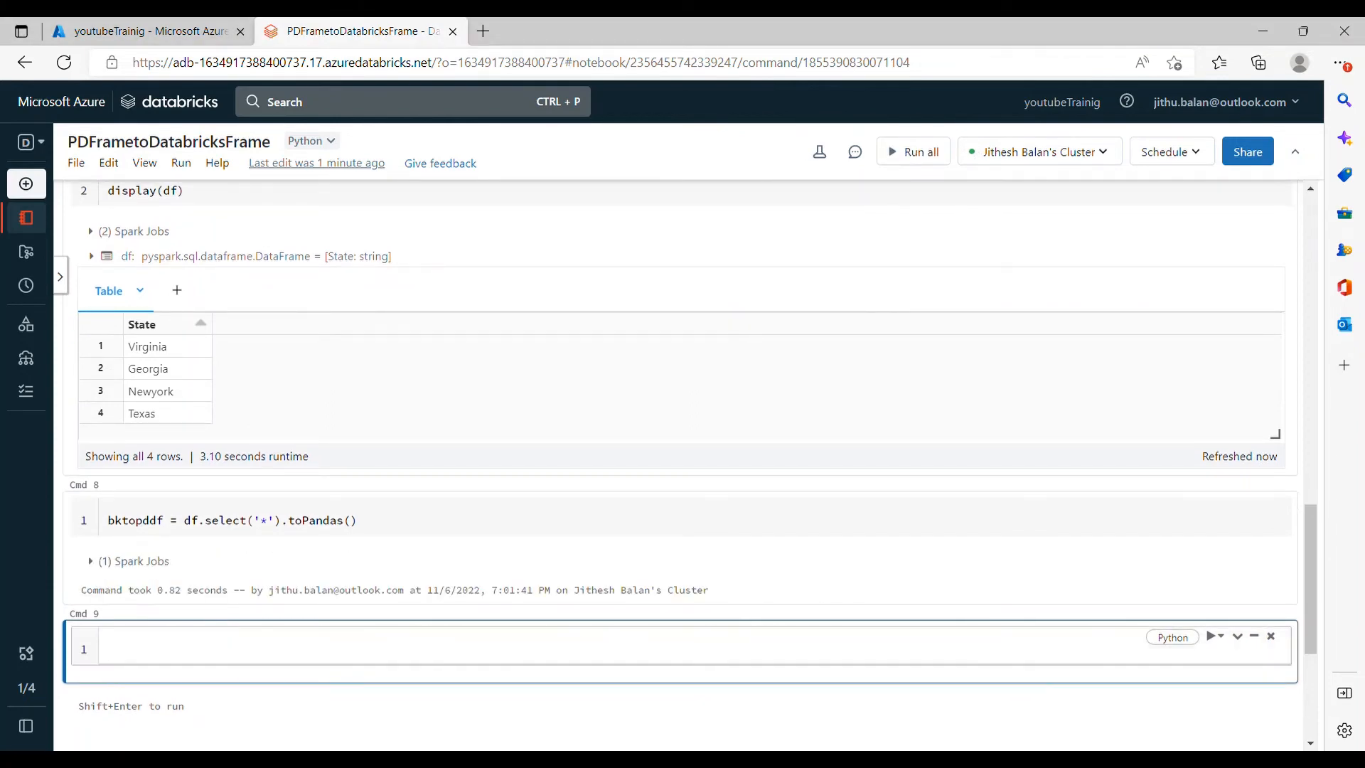
Evaluate bktopddf to display the four states under State
type("b")
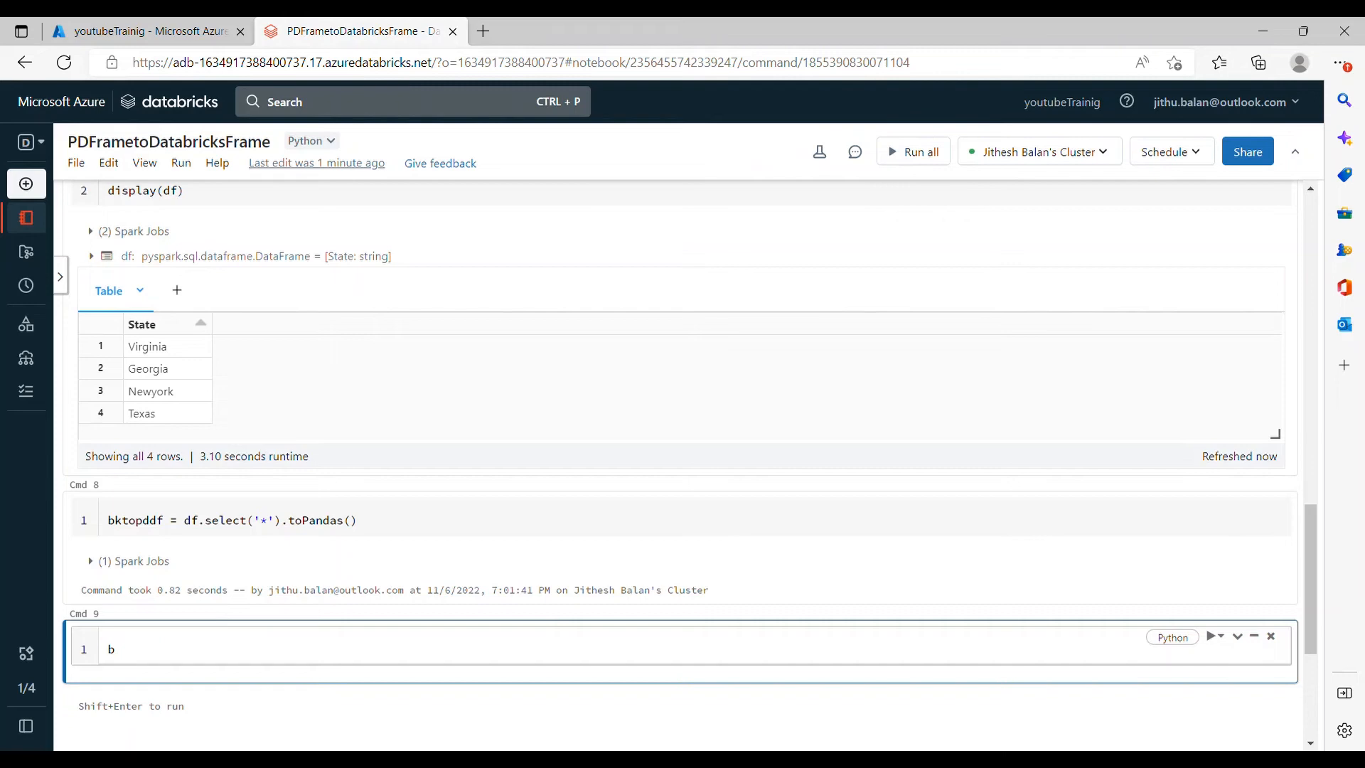
type("ktopddf")
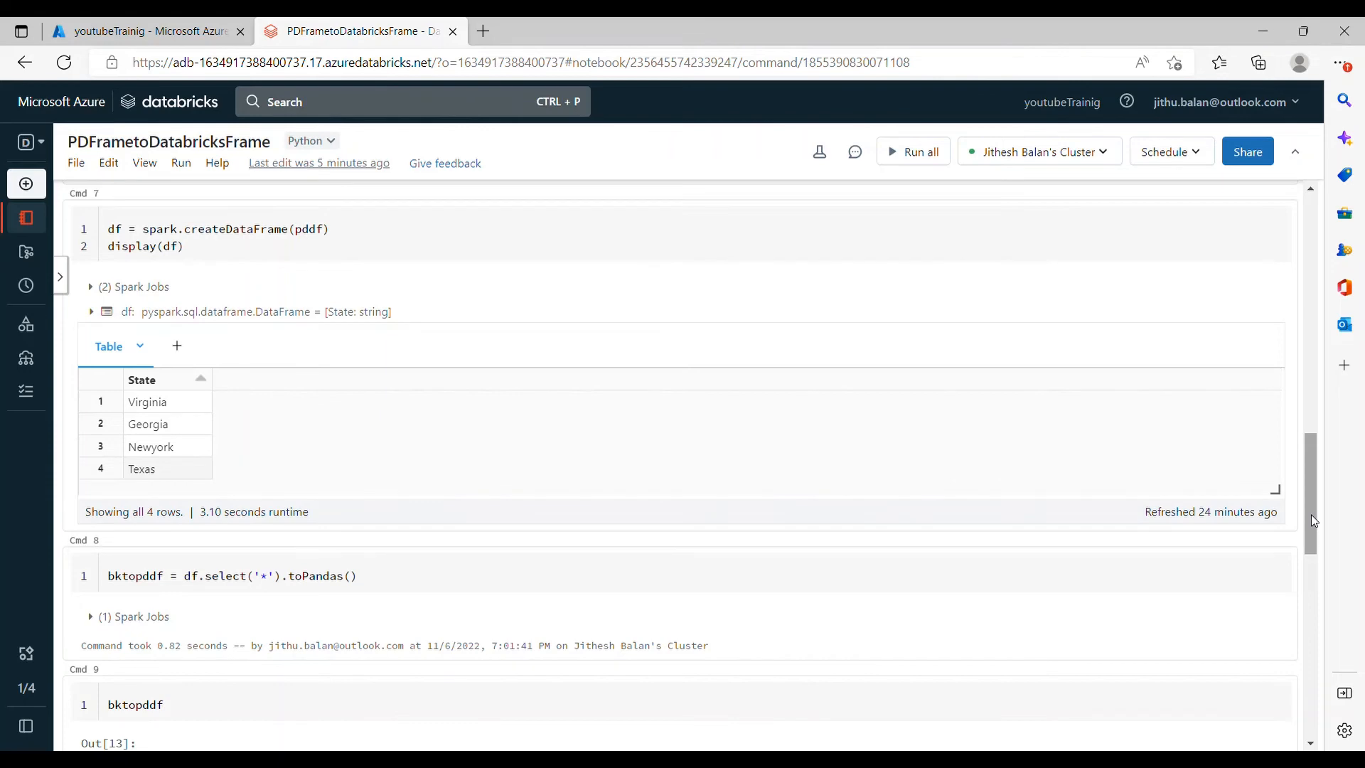
Scroll to Cmd 10 with the pddf1 country, population and world-share DataFrame
scroll("down", 3)
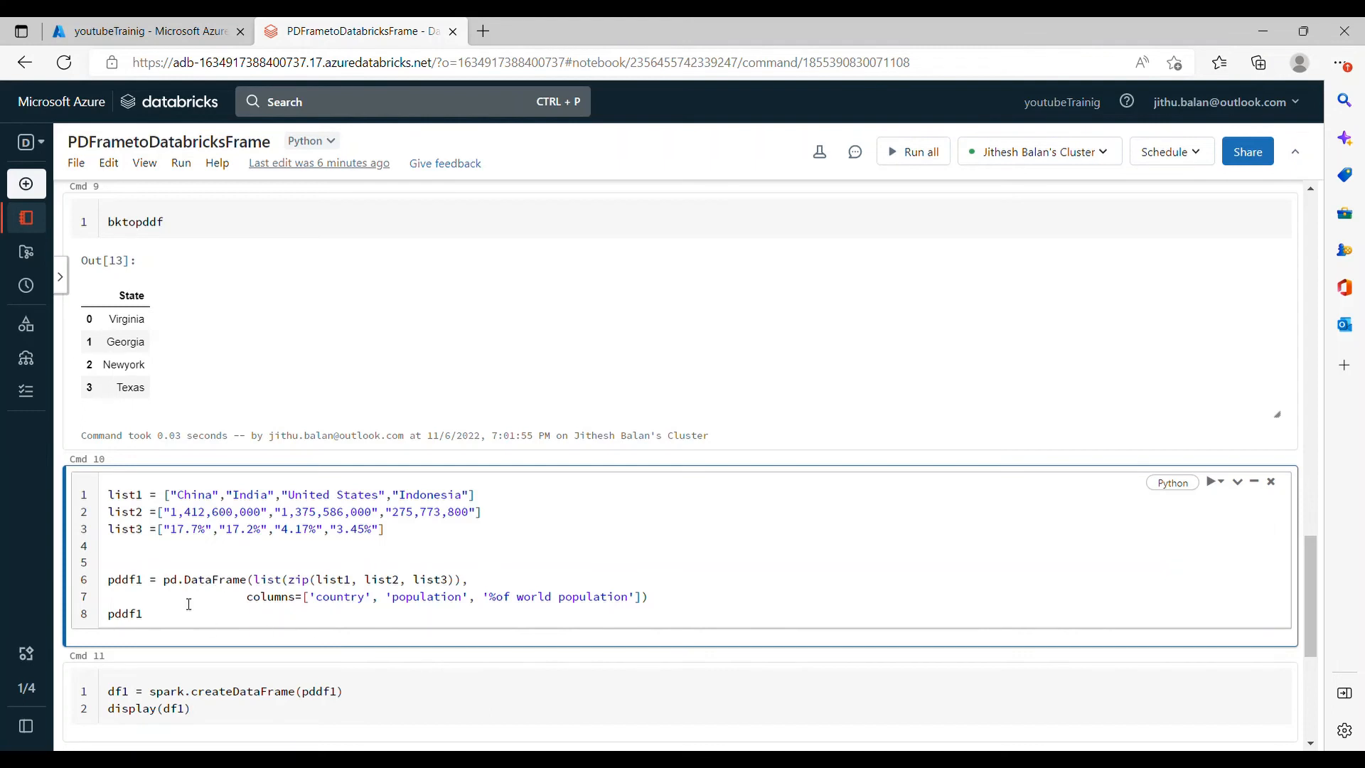
mouse_move(251, 619)
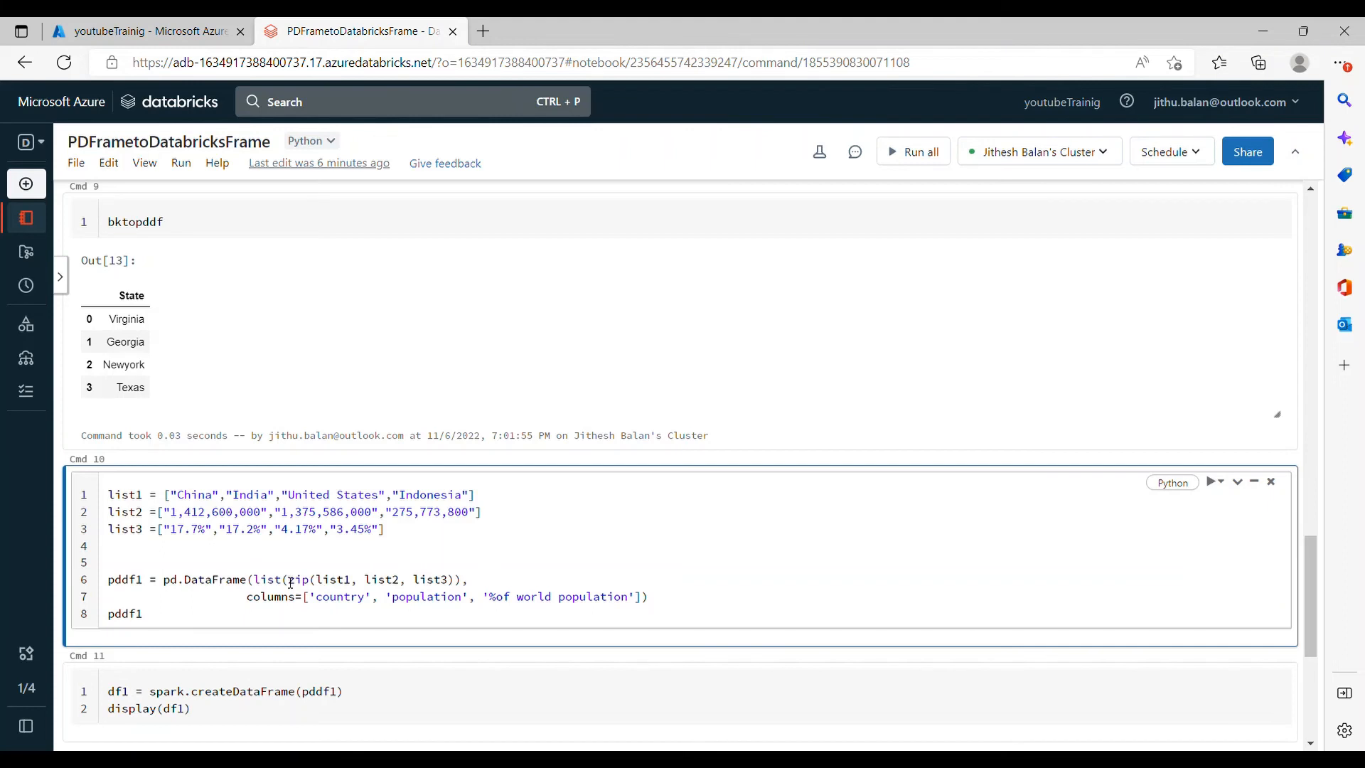
mouse_move(288, 583)
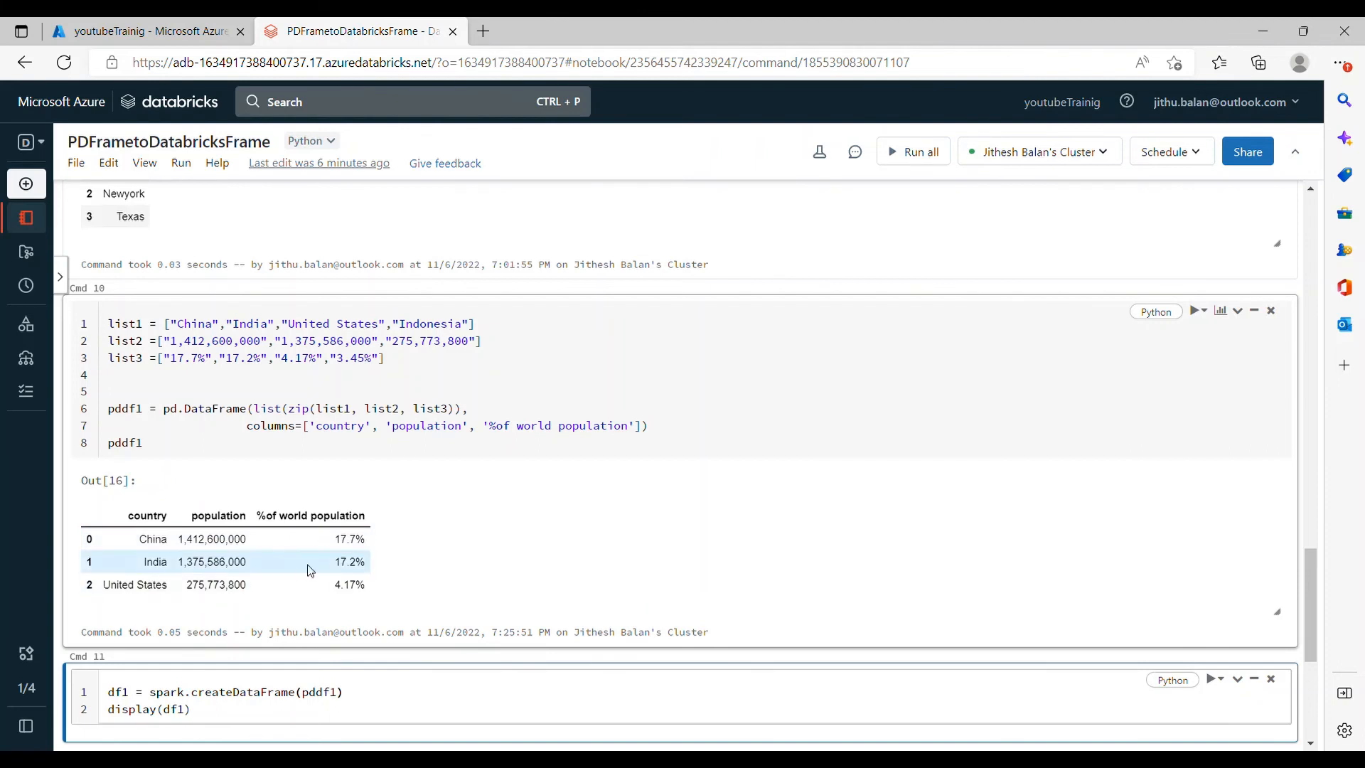
mouse_move(93, 557)
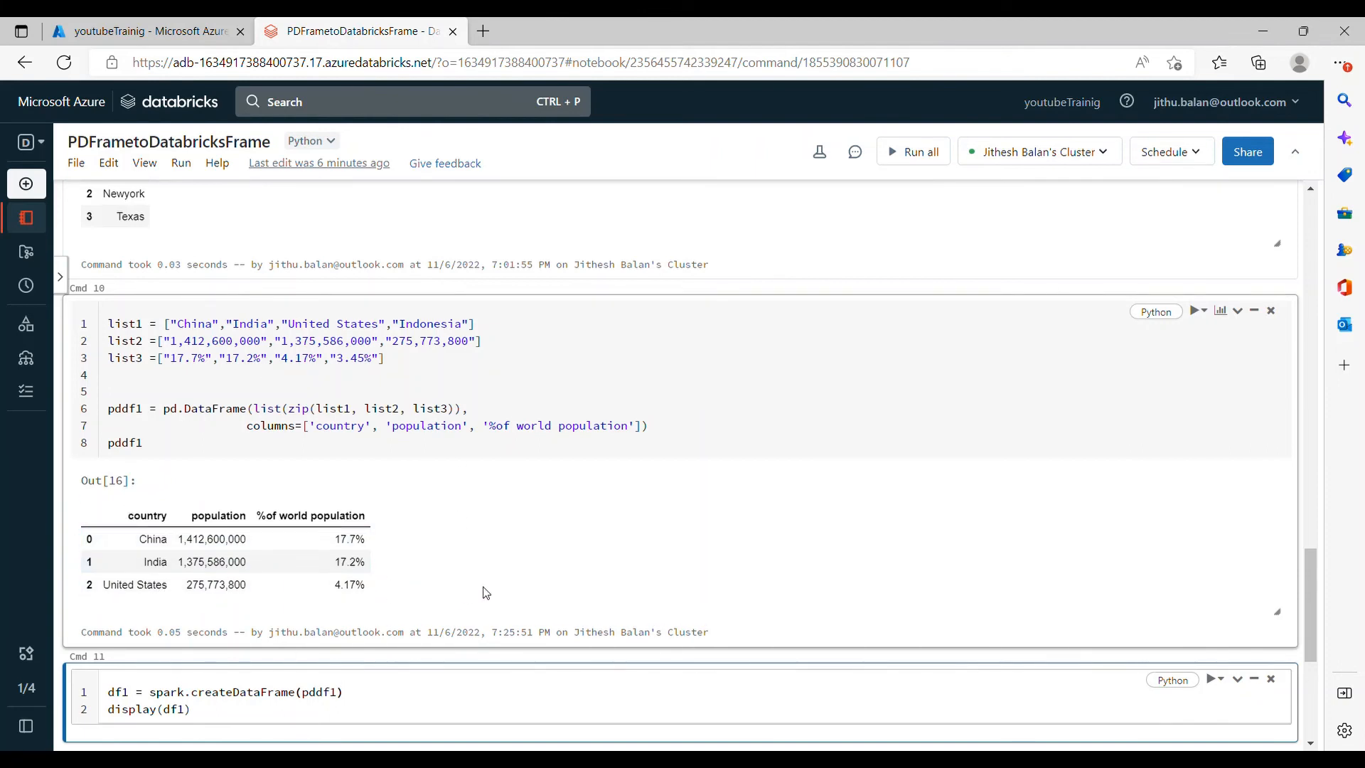
left_click(345, 691)
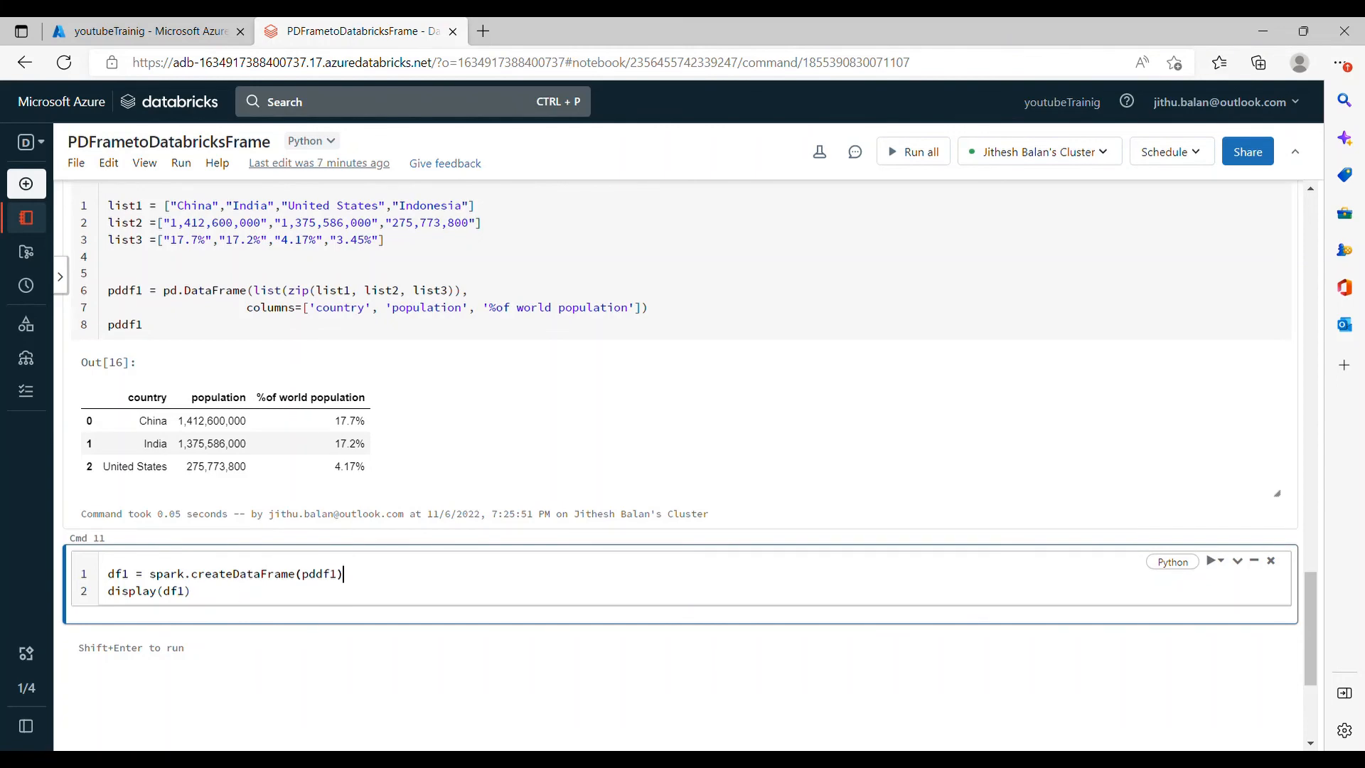
scroll("down", 3)
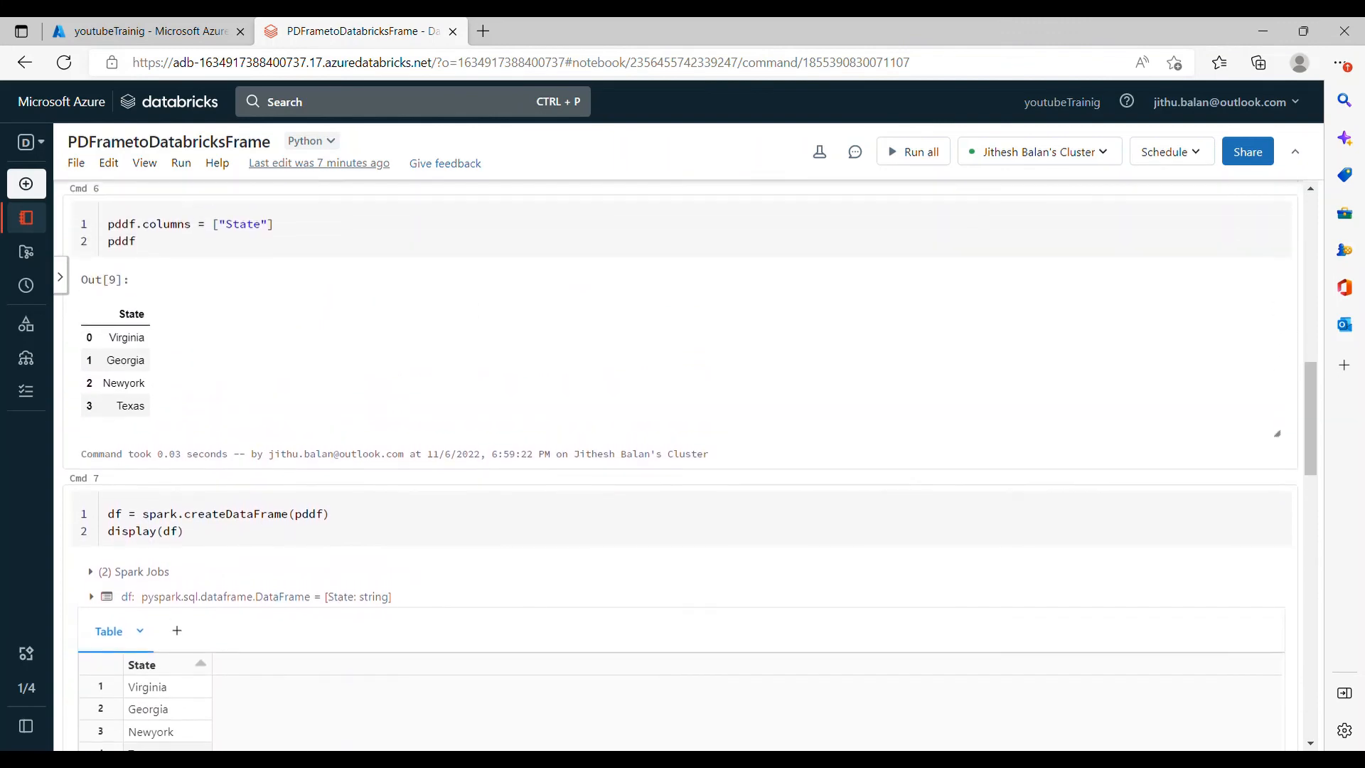
scroll("down", 3)
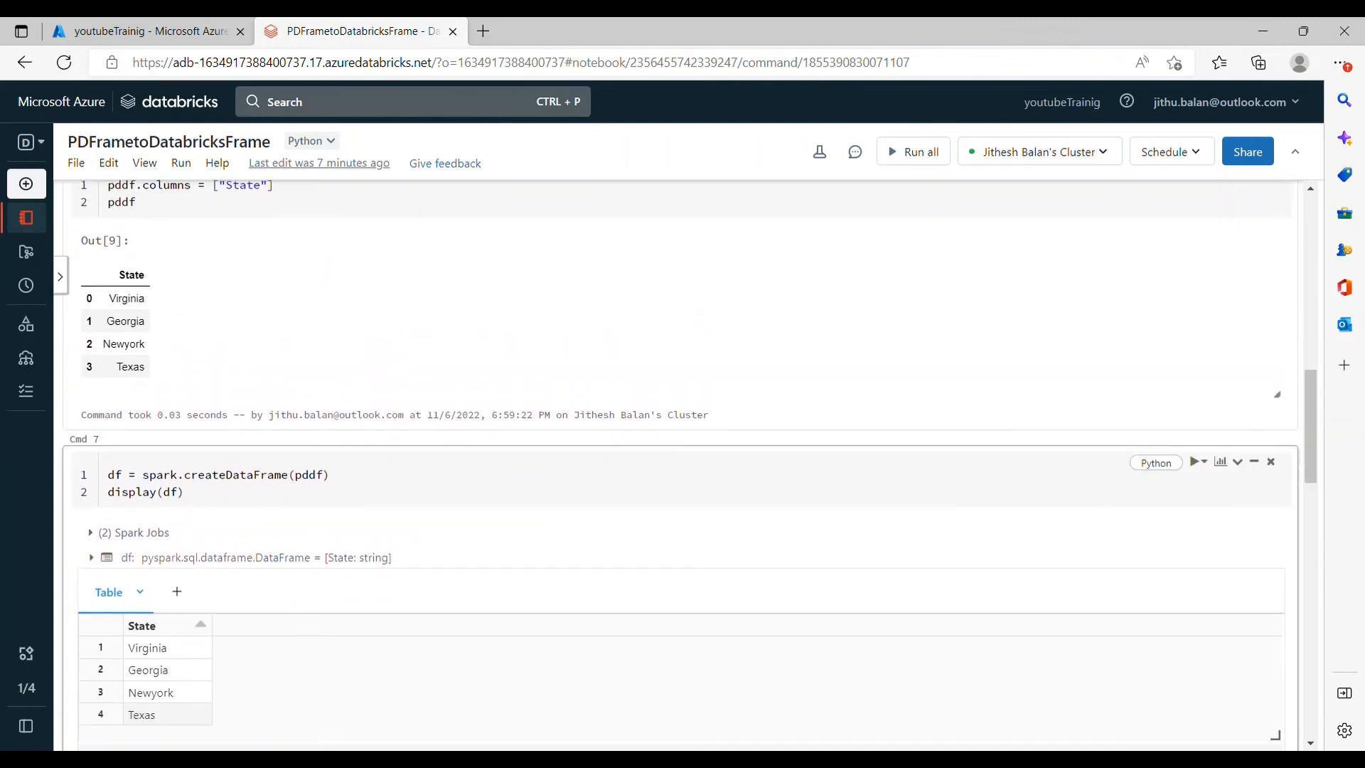
scroll("down", 3)
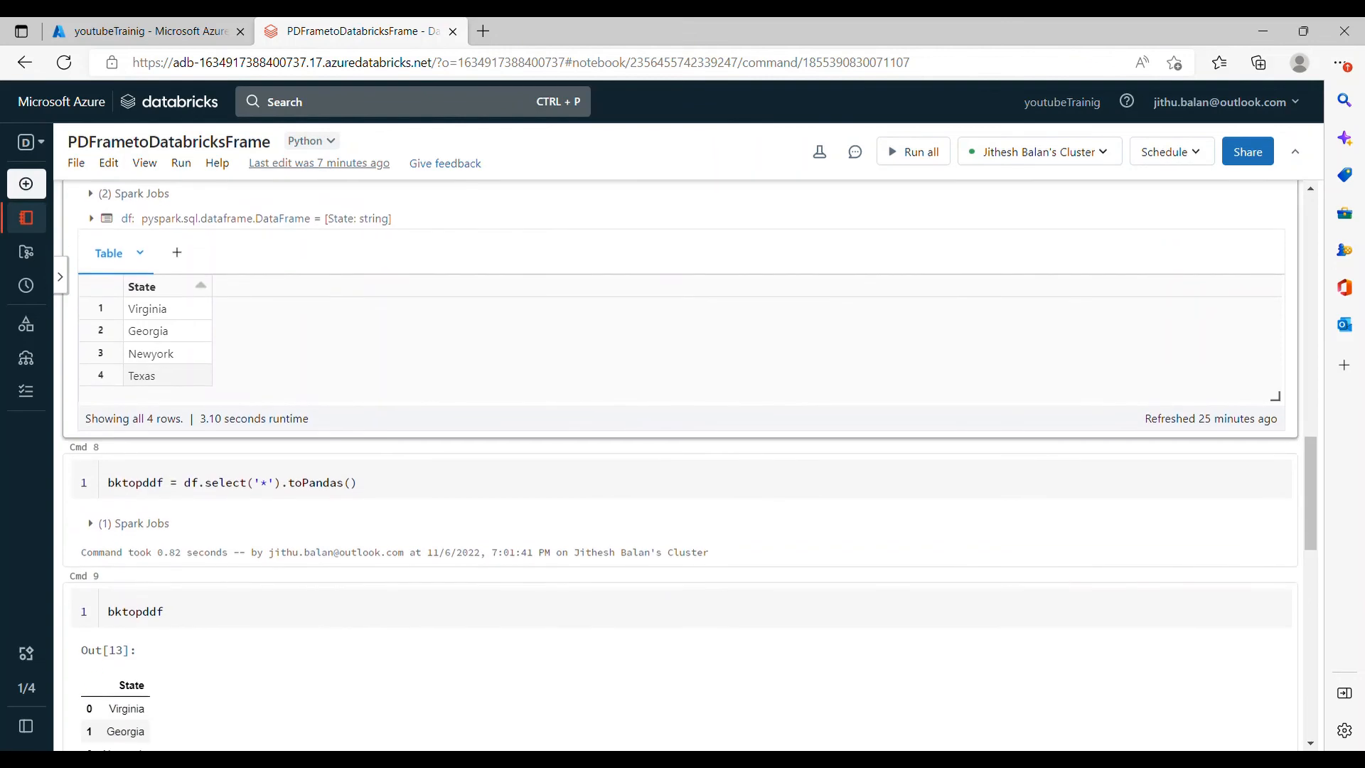
scroll("down", 3)
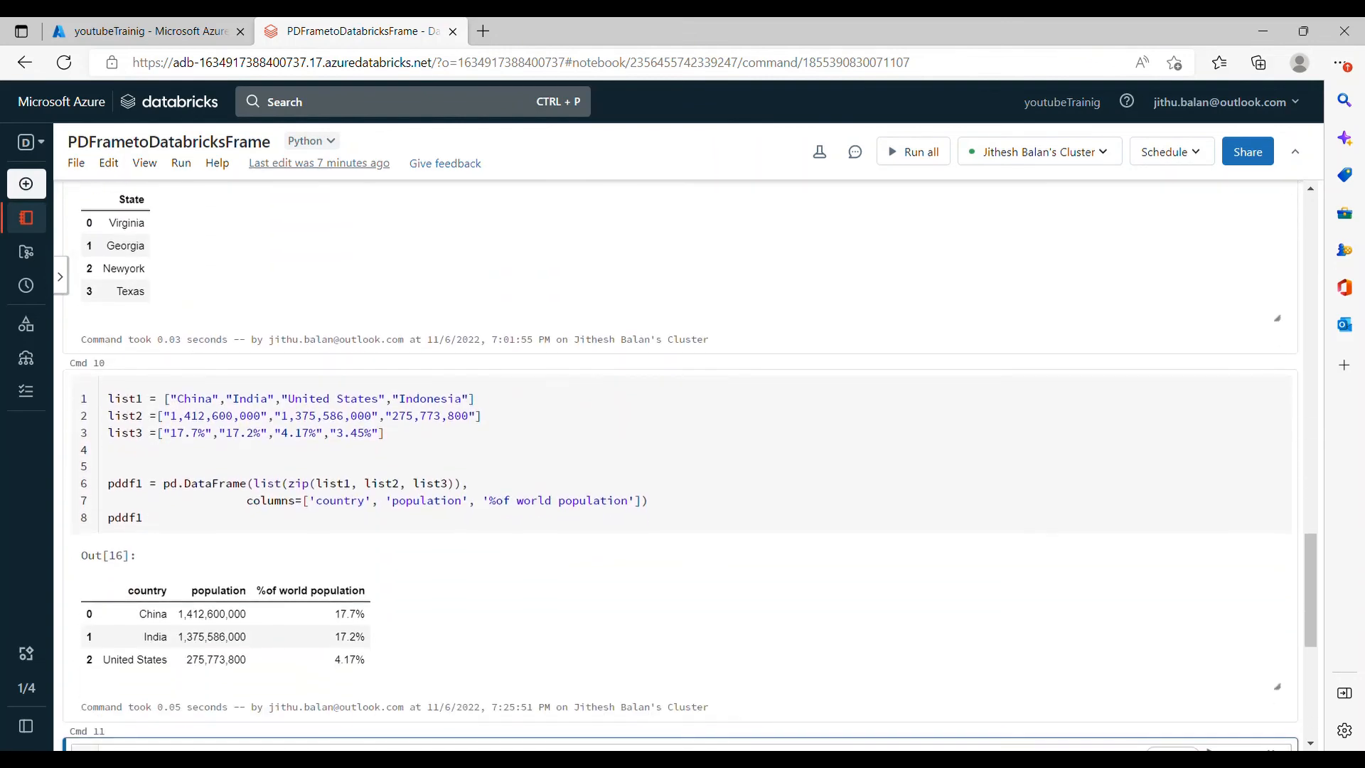